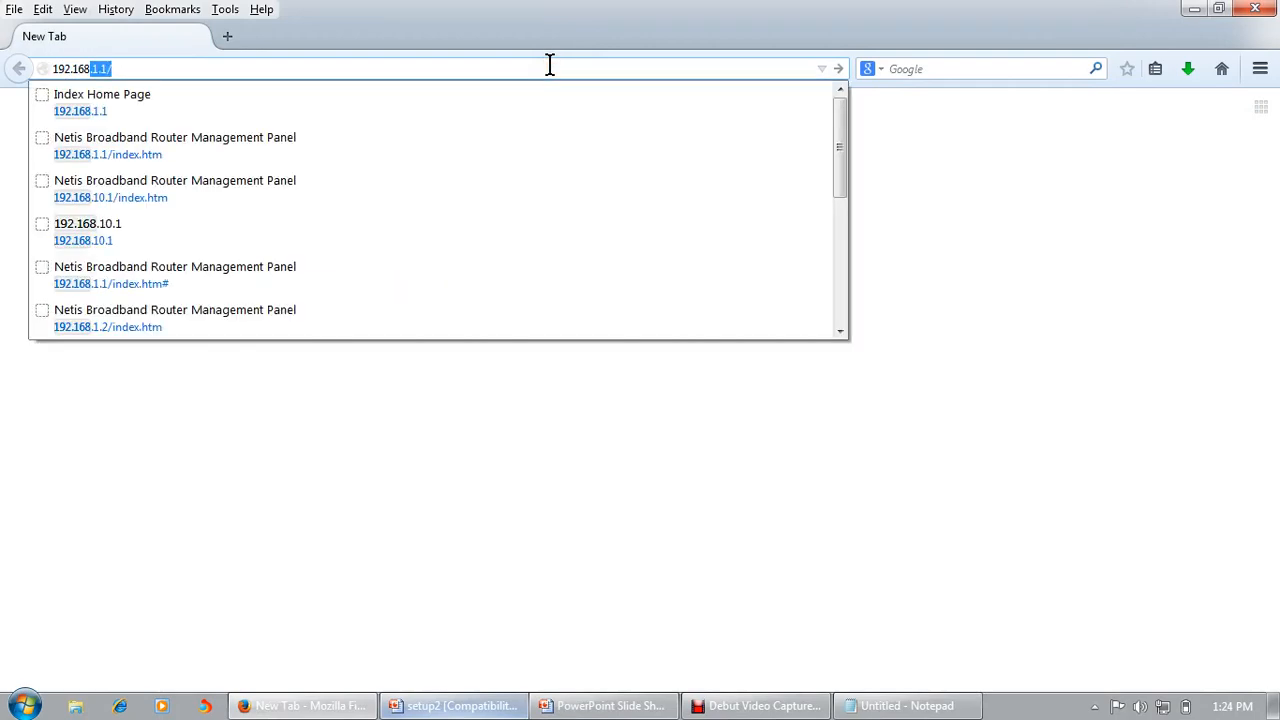
Load 192.168.1.1 and enter user name admin and the password at the login prompt.
text(/)
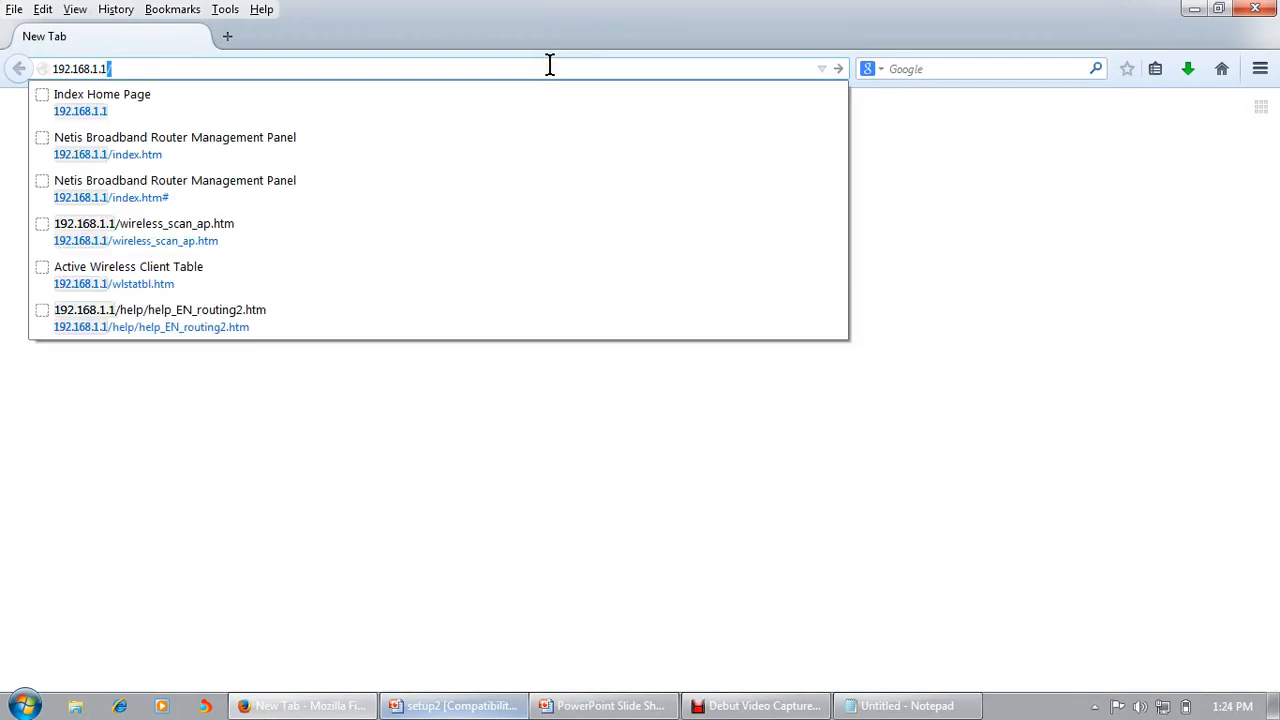
key(BackSpace)
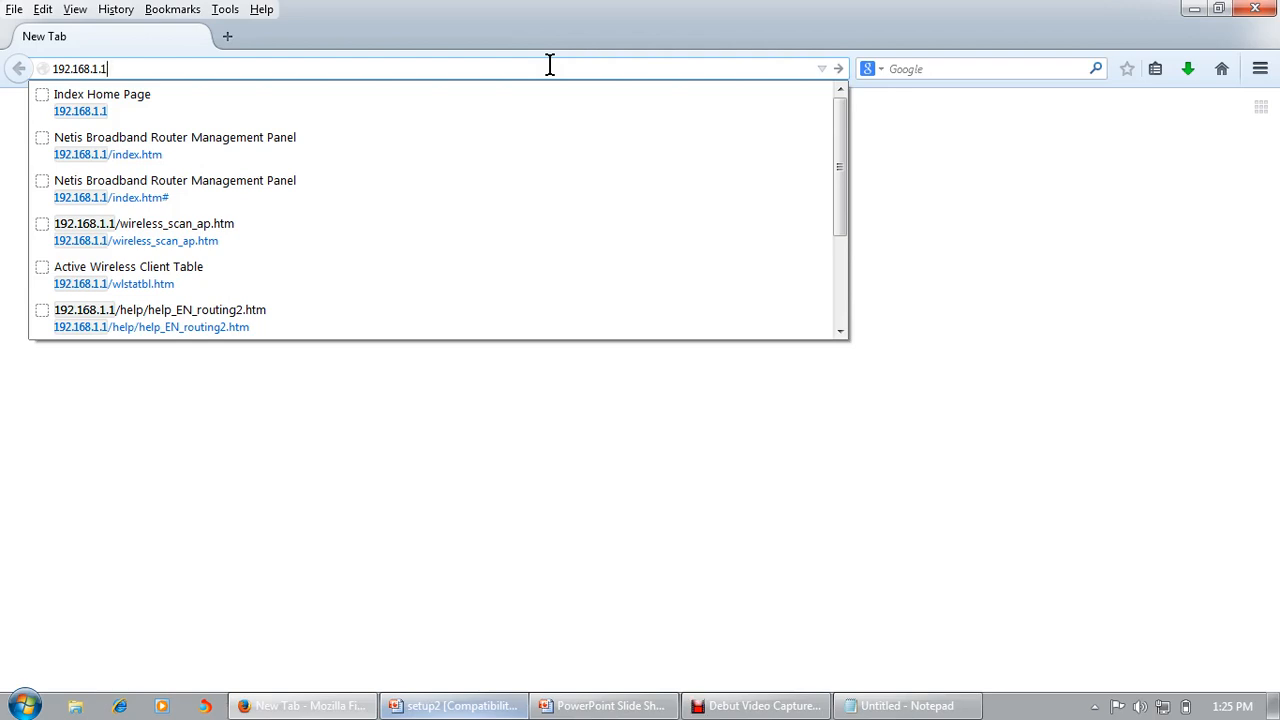
key(Return)
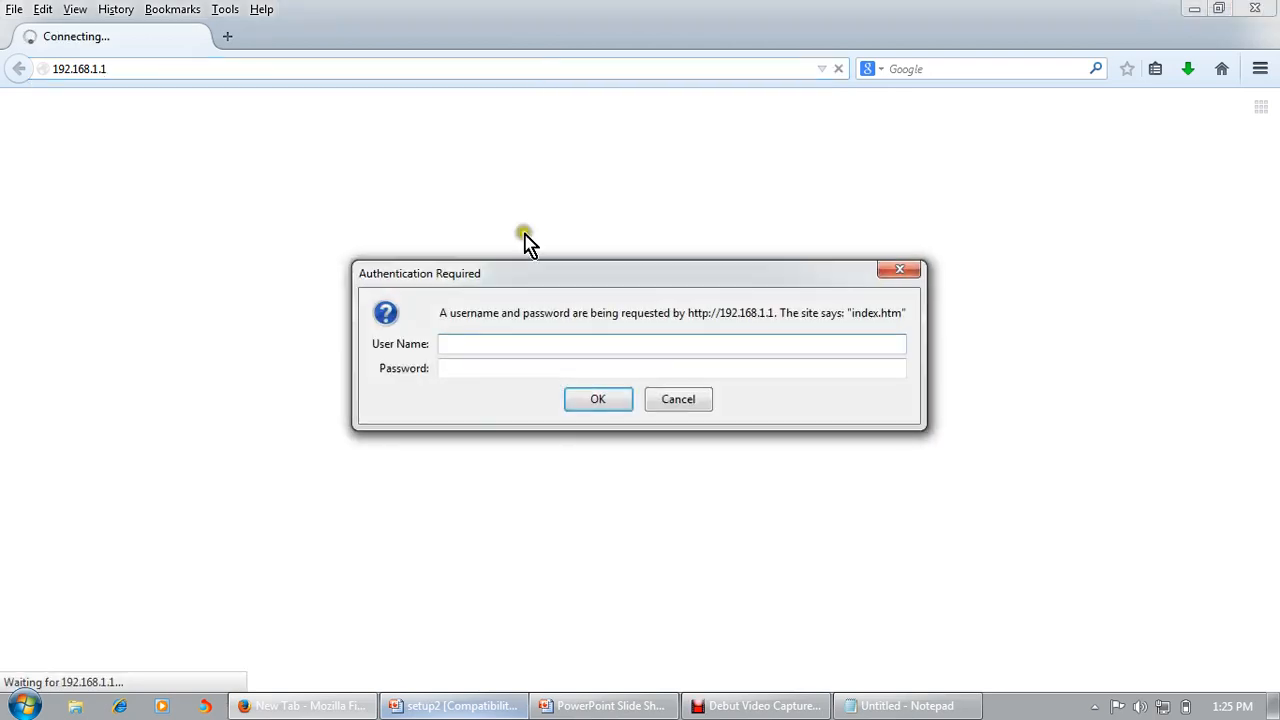
text(admin)
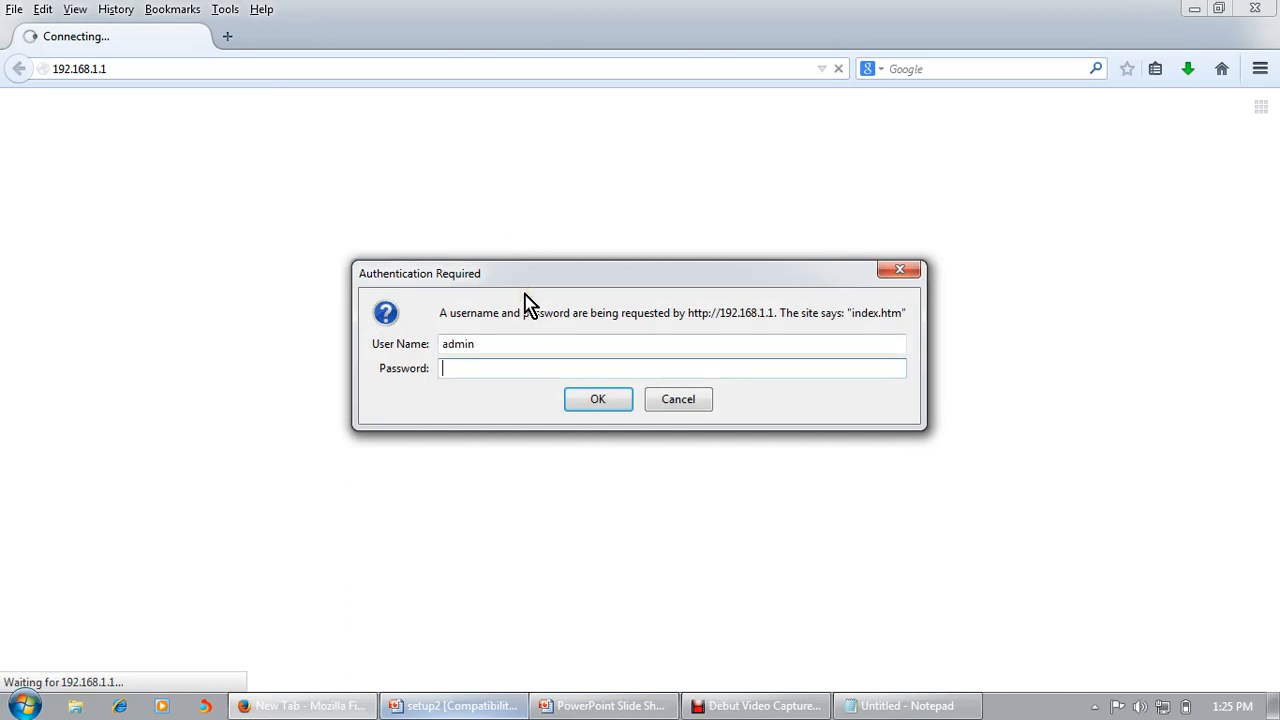
text(•)
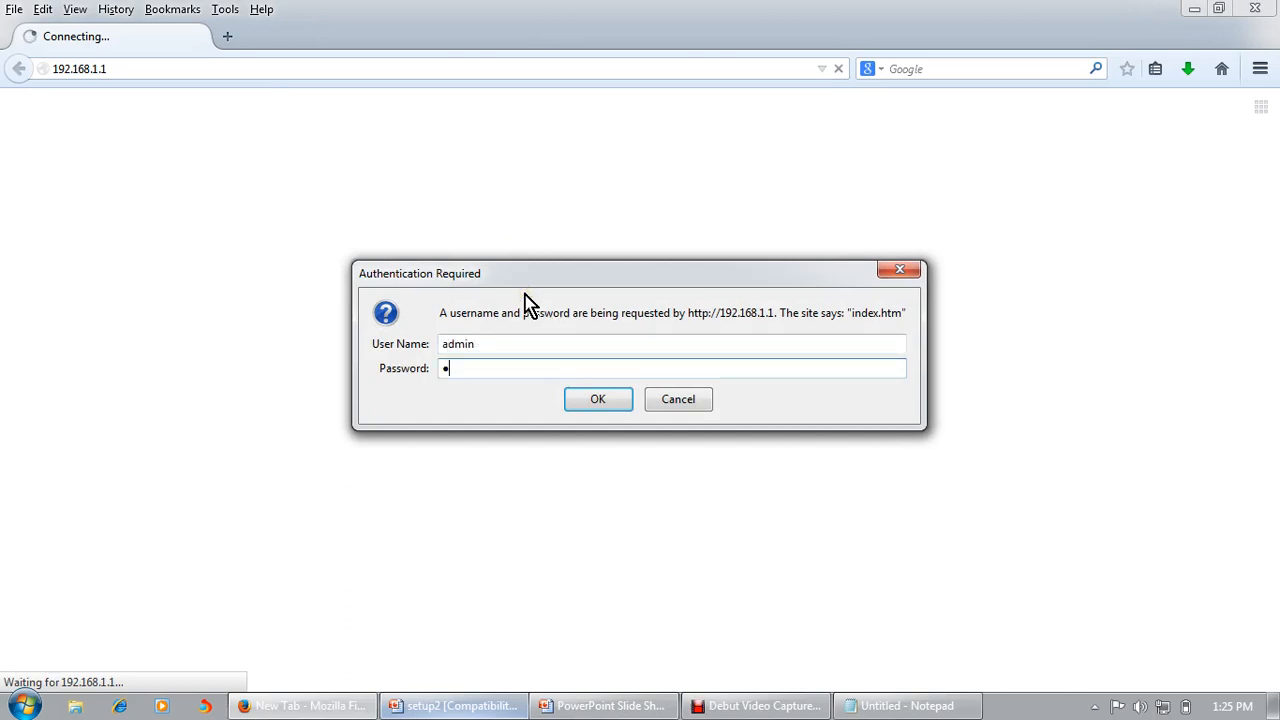
Log in, open the WLAN MBSSID page showing VAP1 as Netis, and search for Notepad.
click(598, 399)
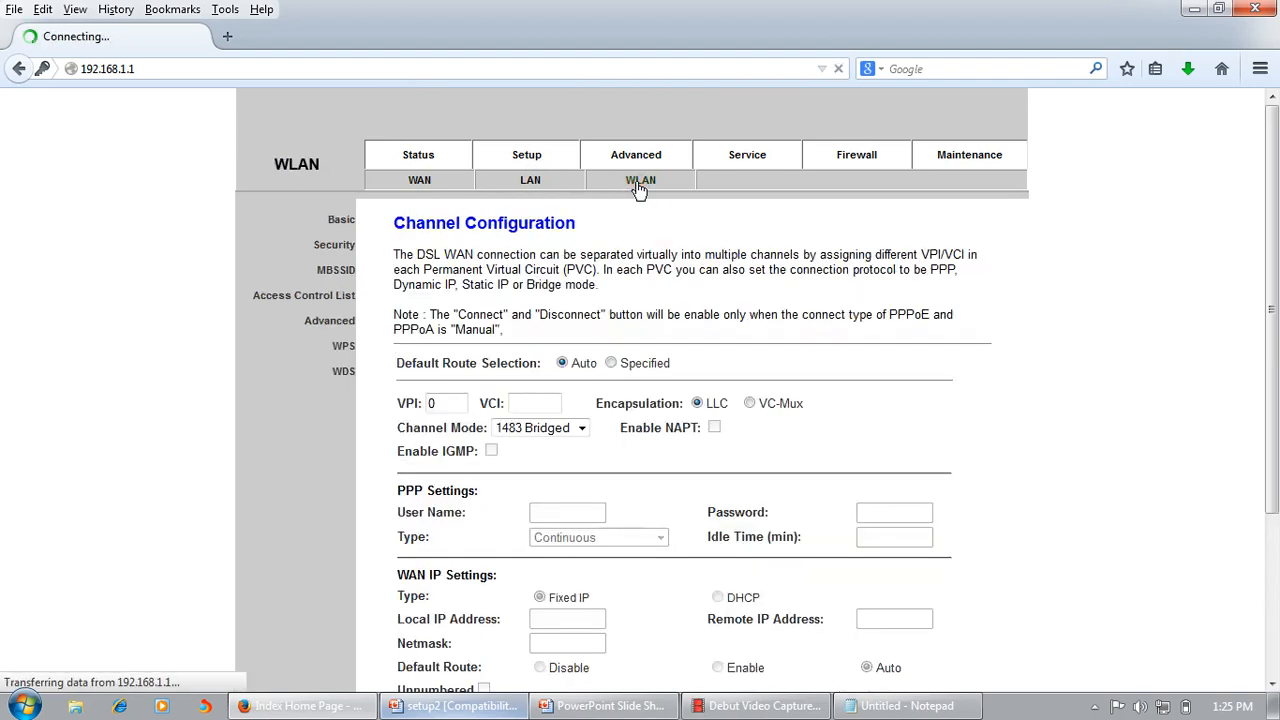
click(640, 180)
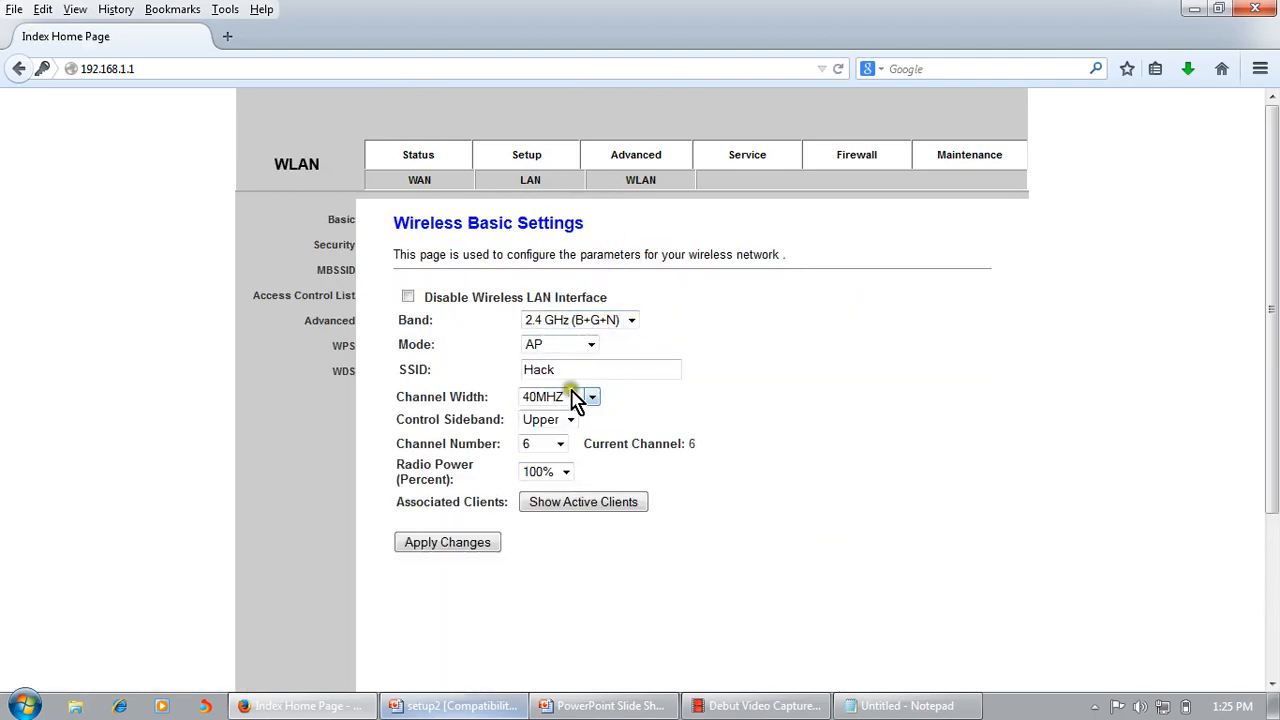
click(335, 270)
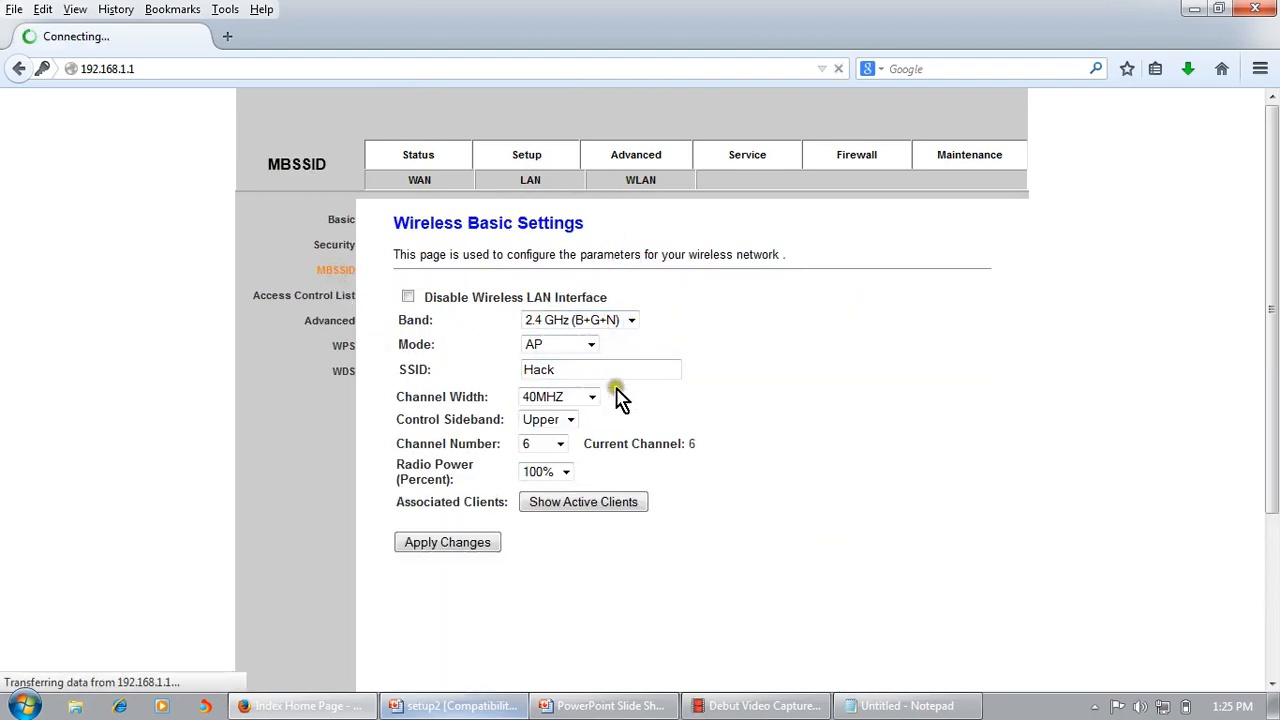
click(335, 269)
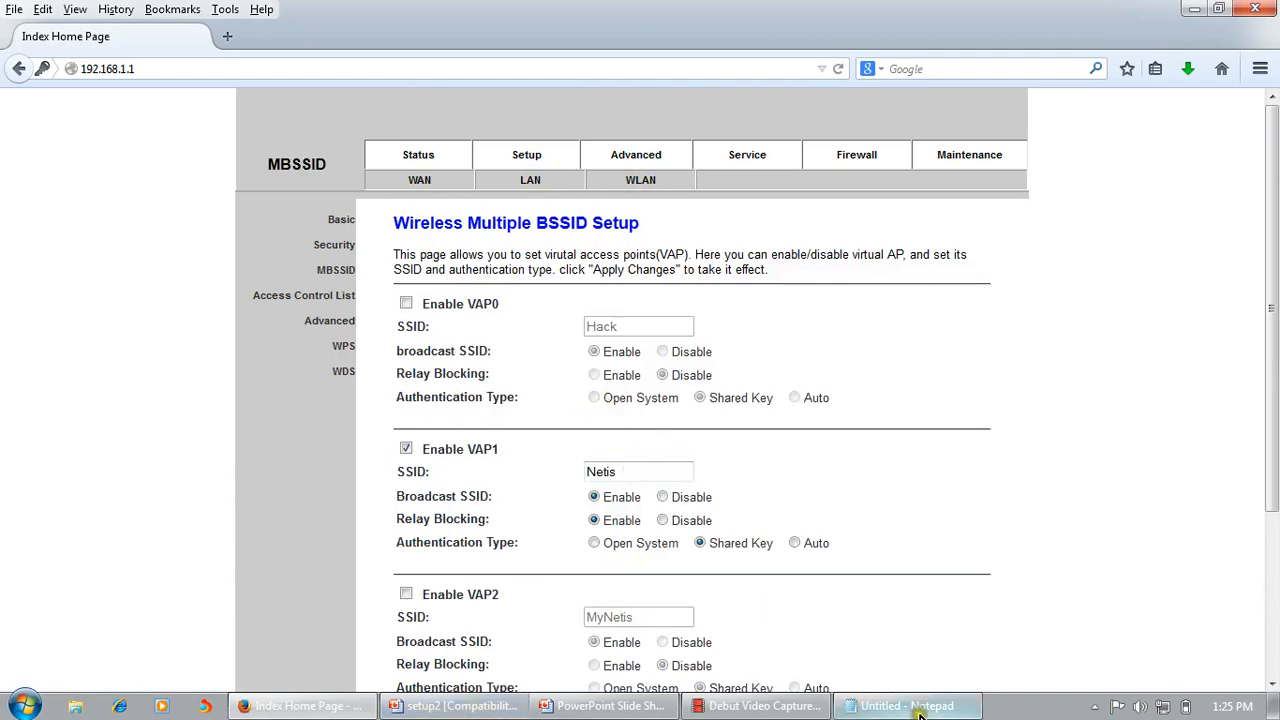
click(15, 706)
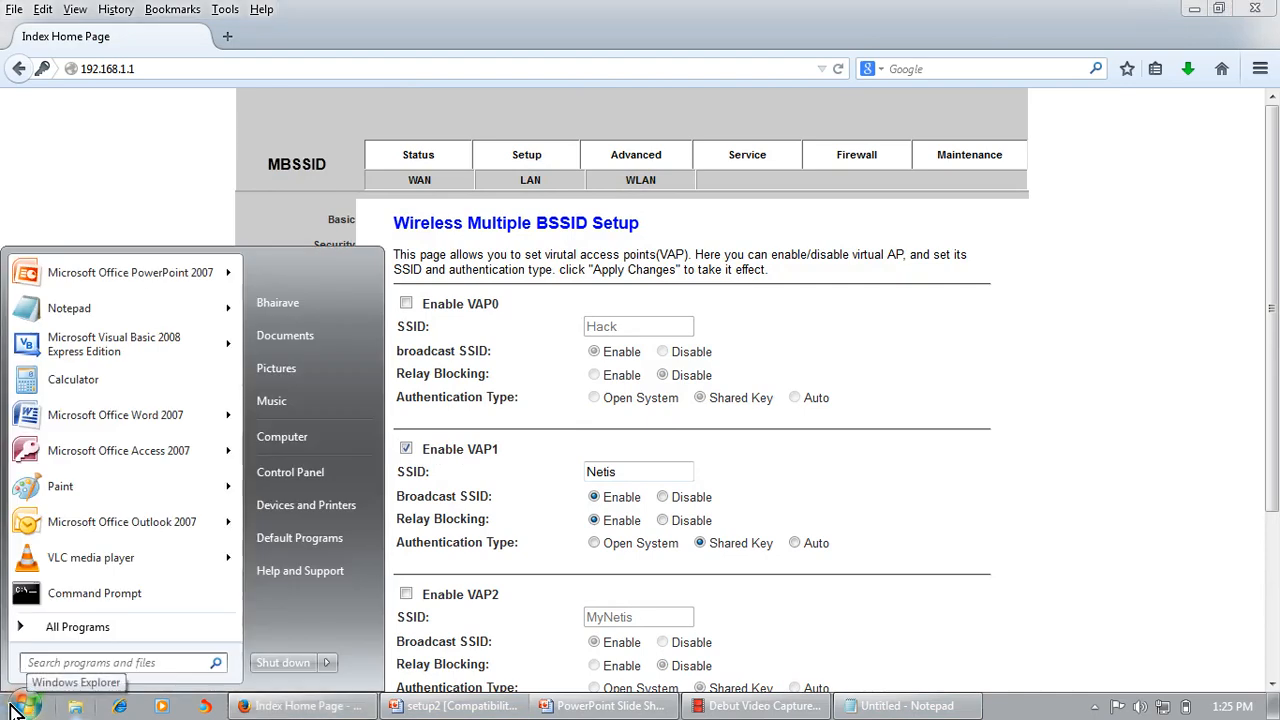
text(notep)
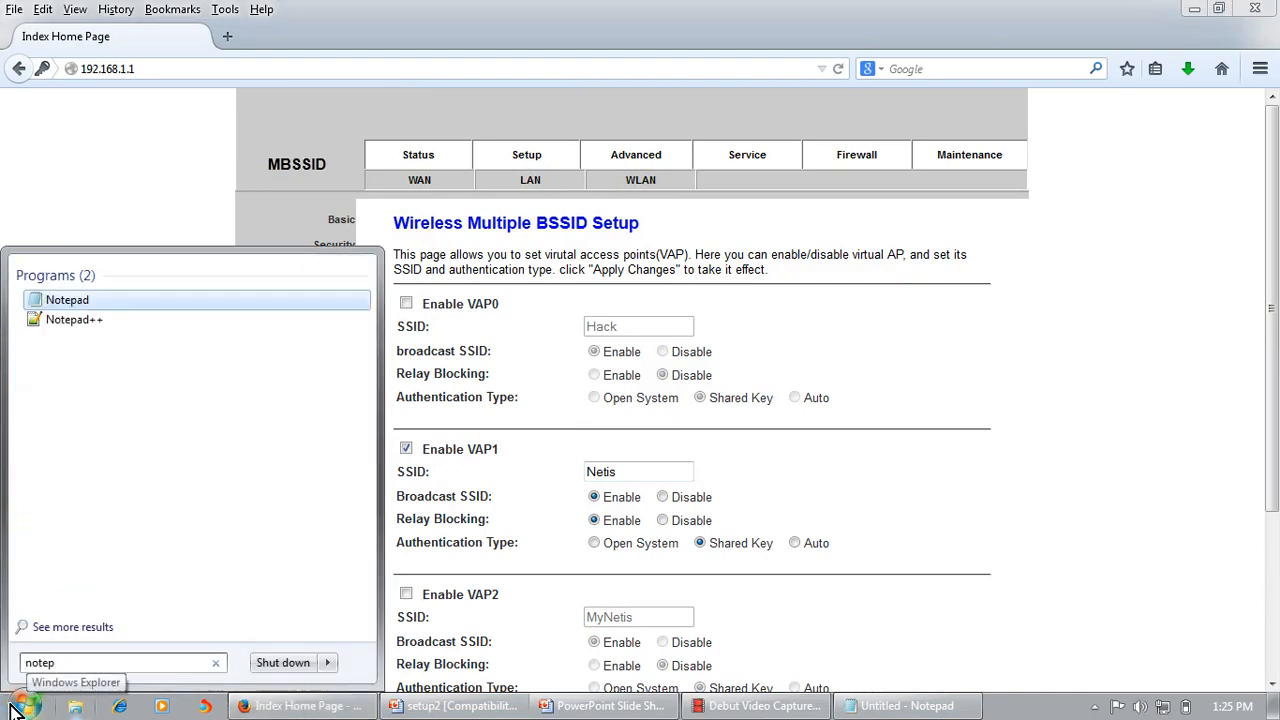
Start a Notepad note with SSID Netis and show VAP1's wireless security settings.
click(67, 299)
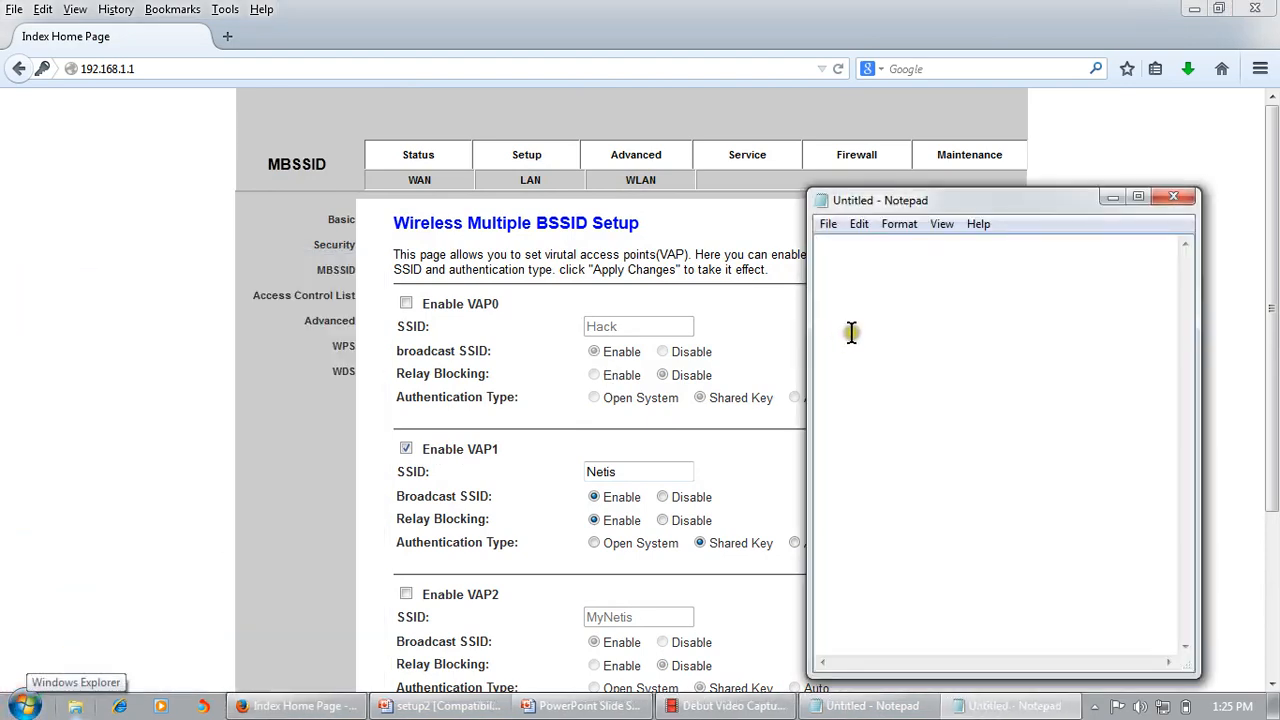
text(SSID)
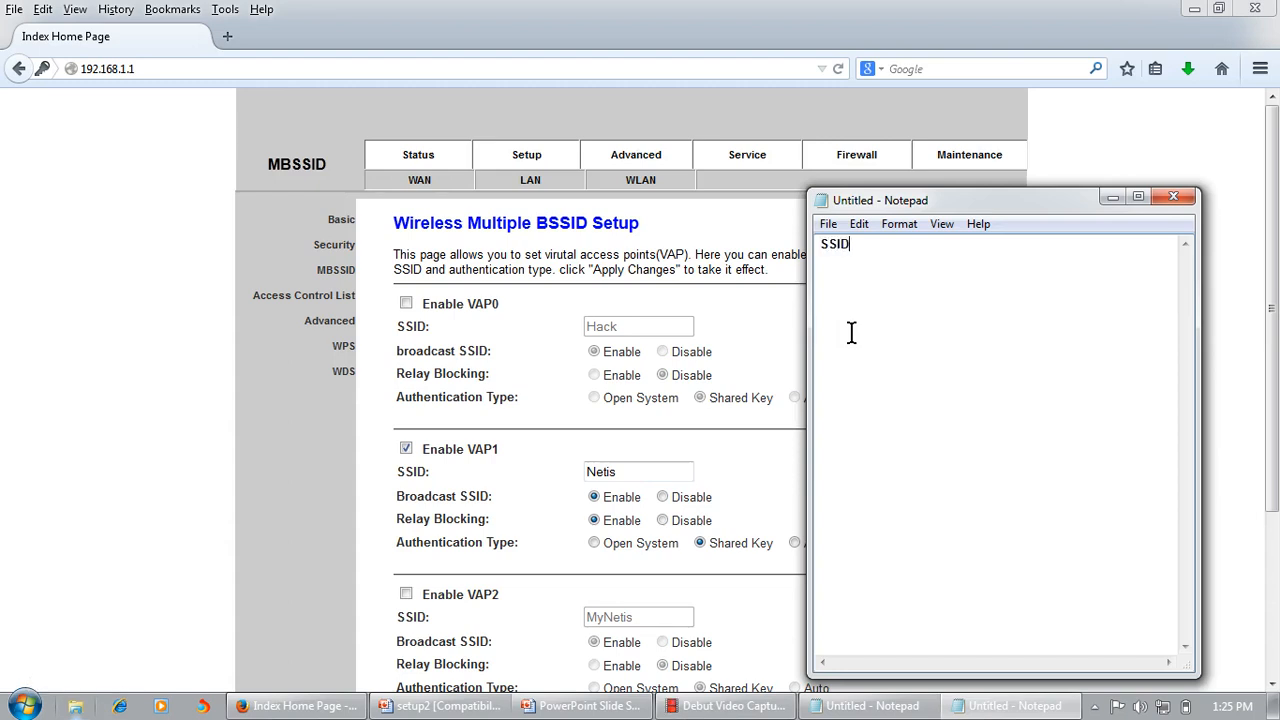
text(- Netis)
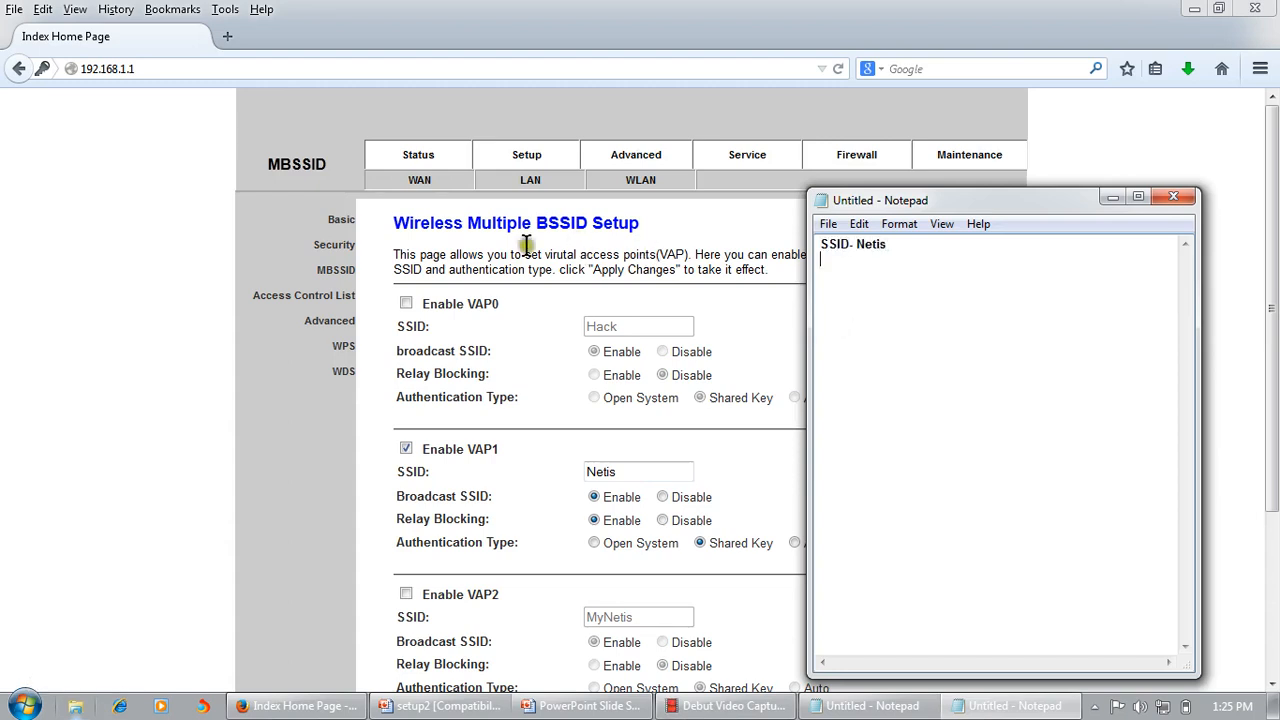
click(334, 245)
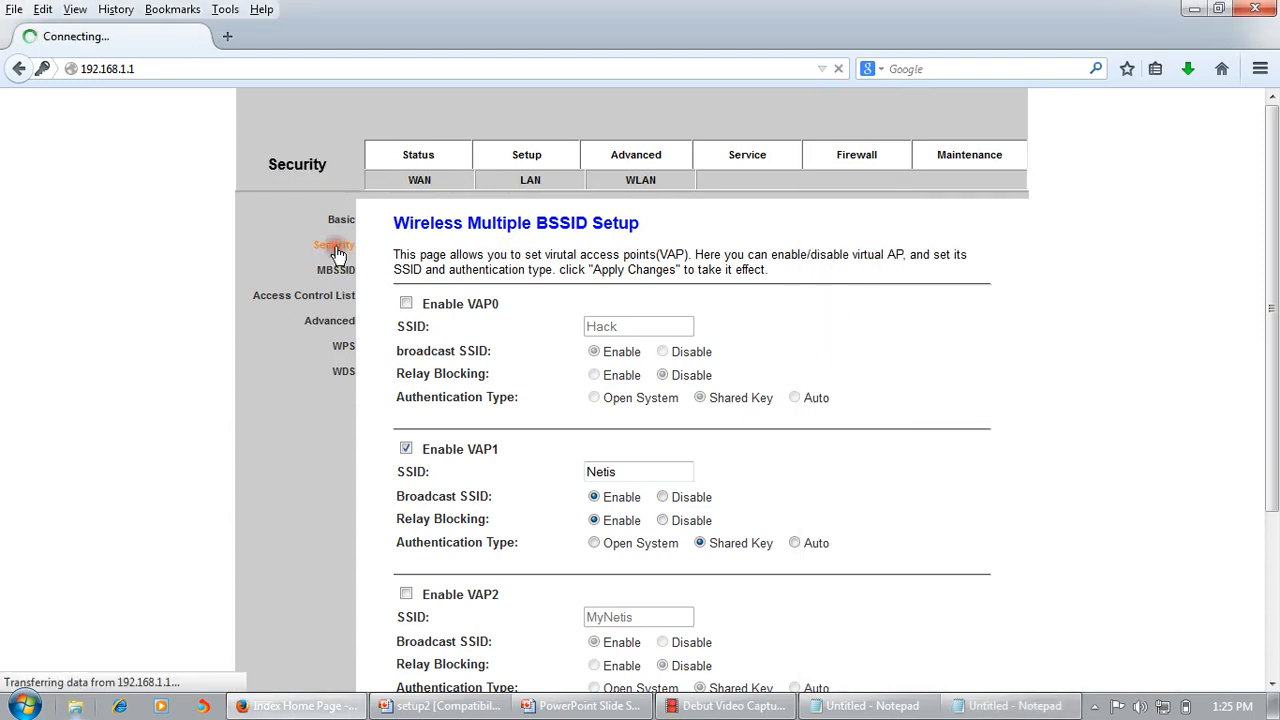
click(334, 244)
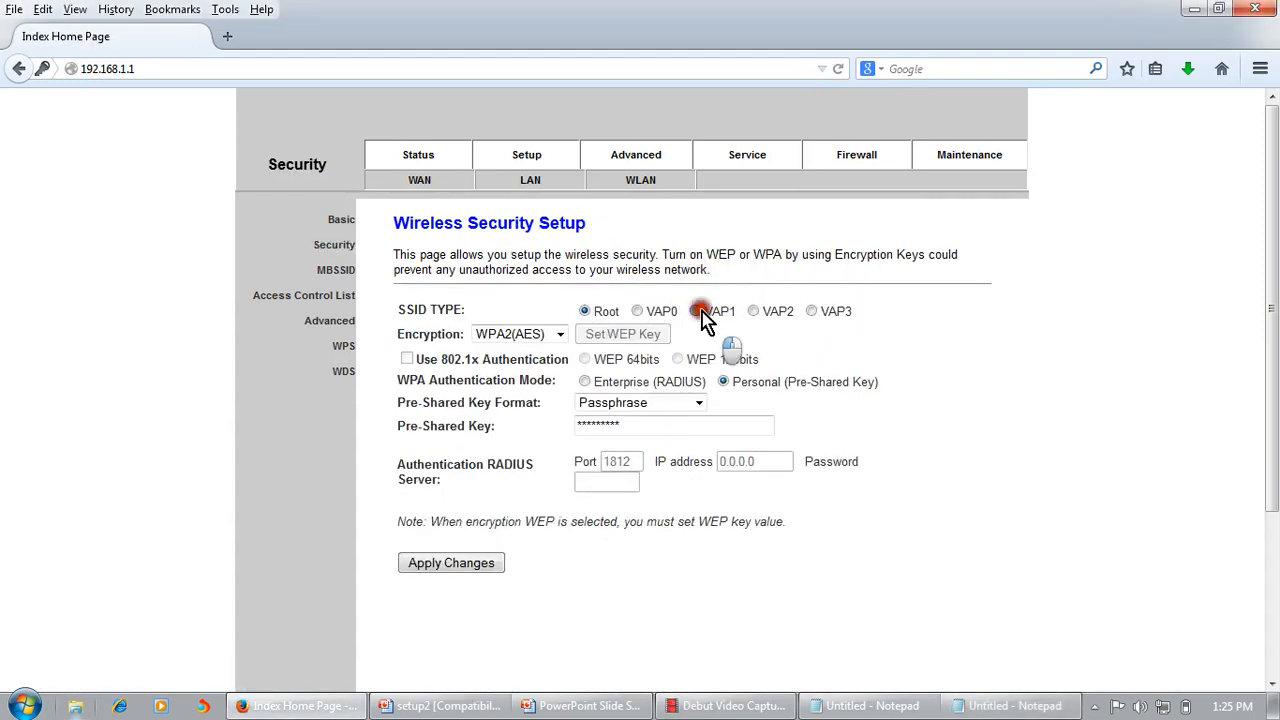
click(695, 311)
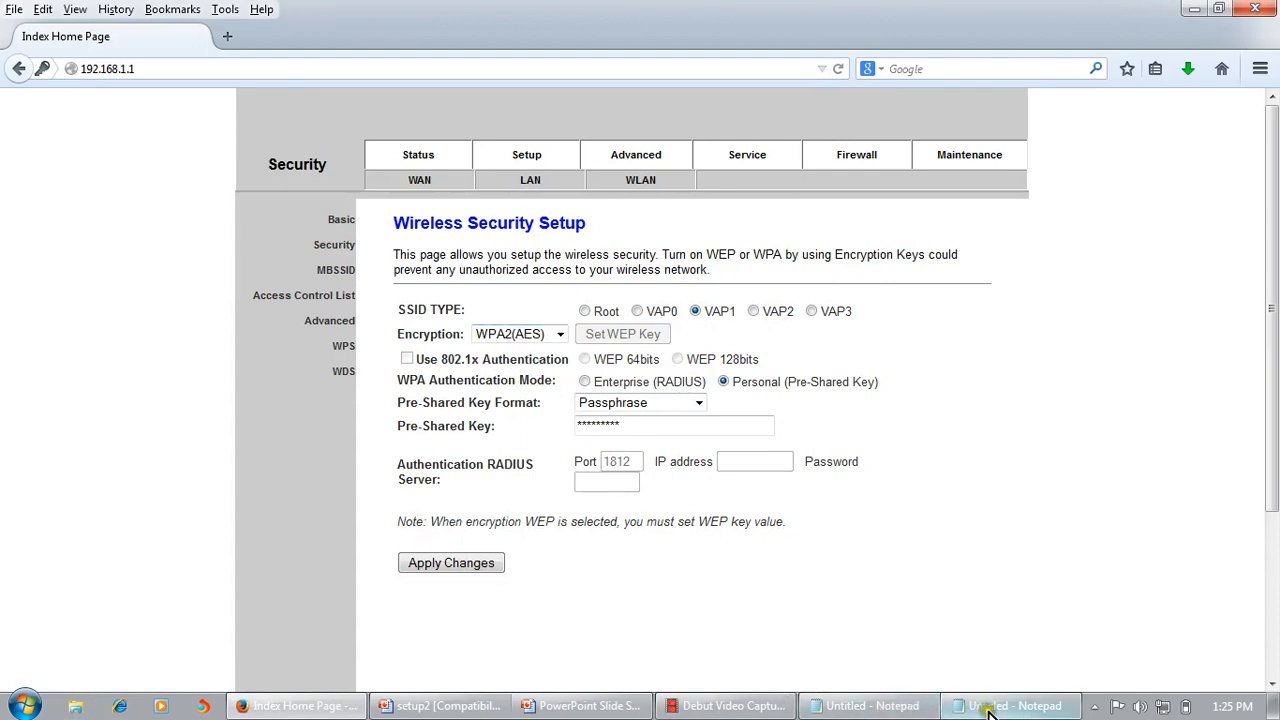
click(1010, 706)
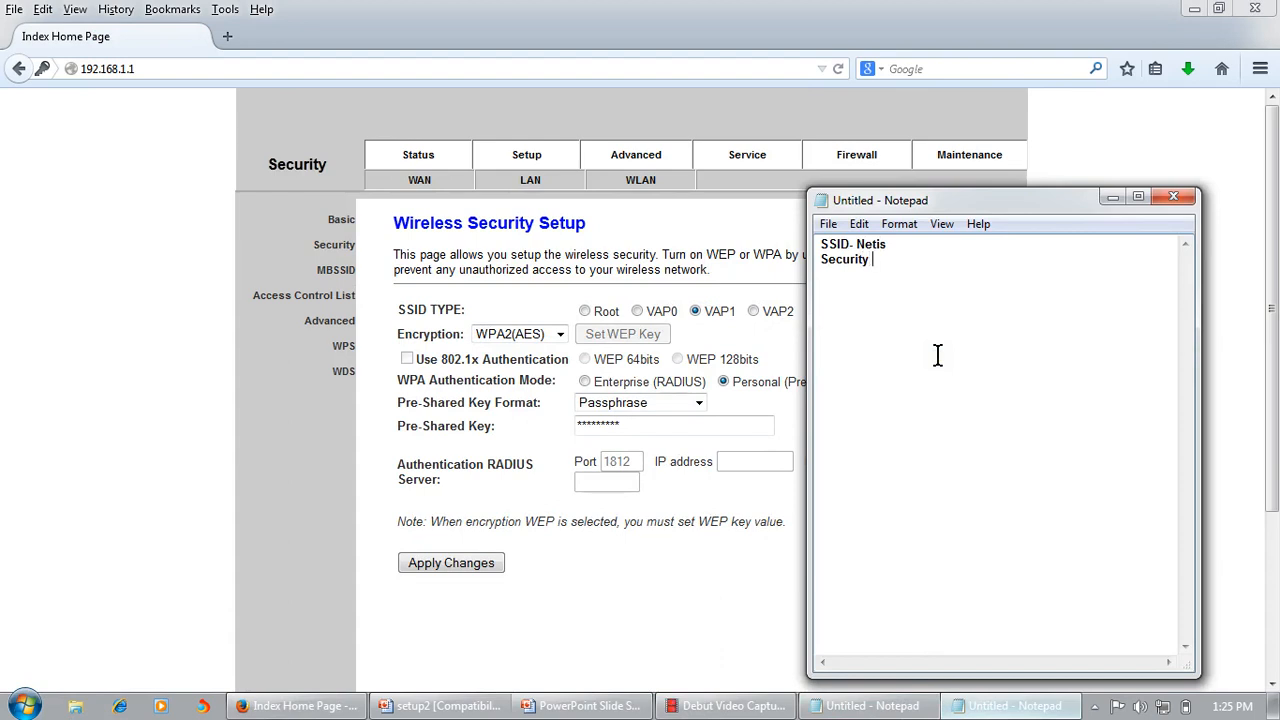
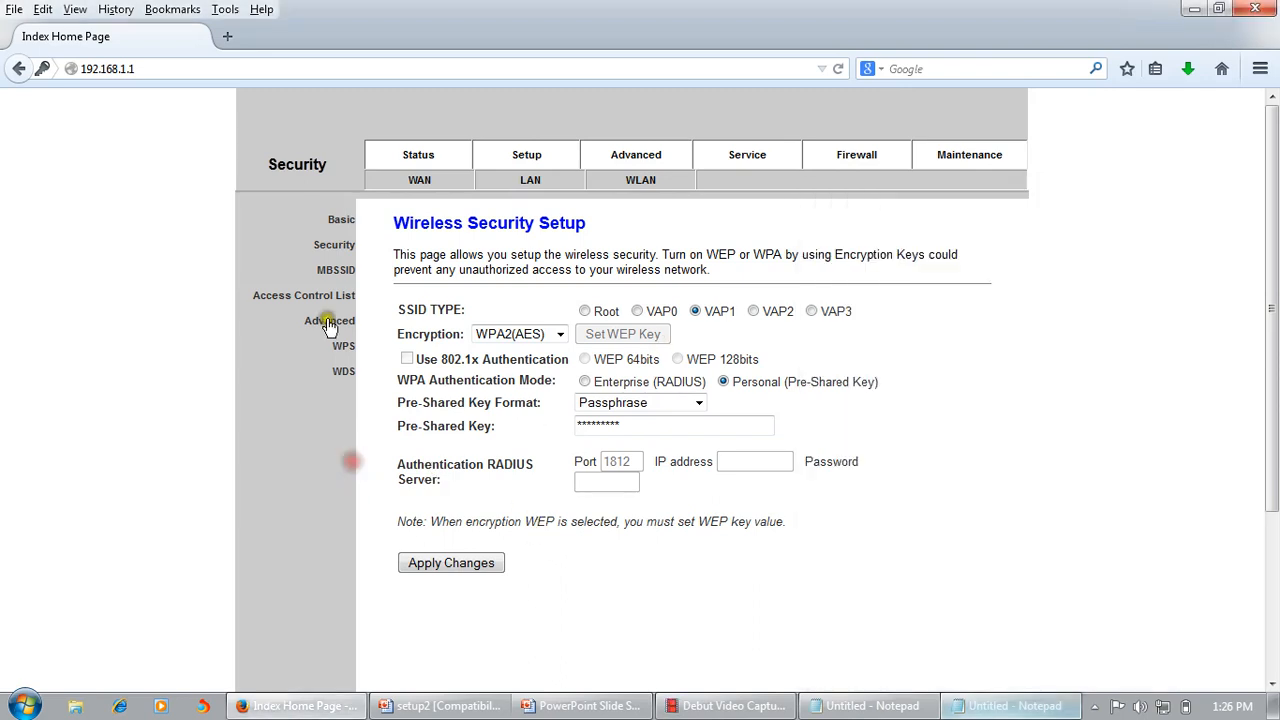
Switch from the PowerPoint slide to Firefox's blank new tab.
click(227, 36)
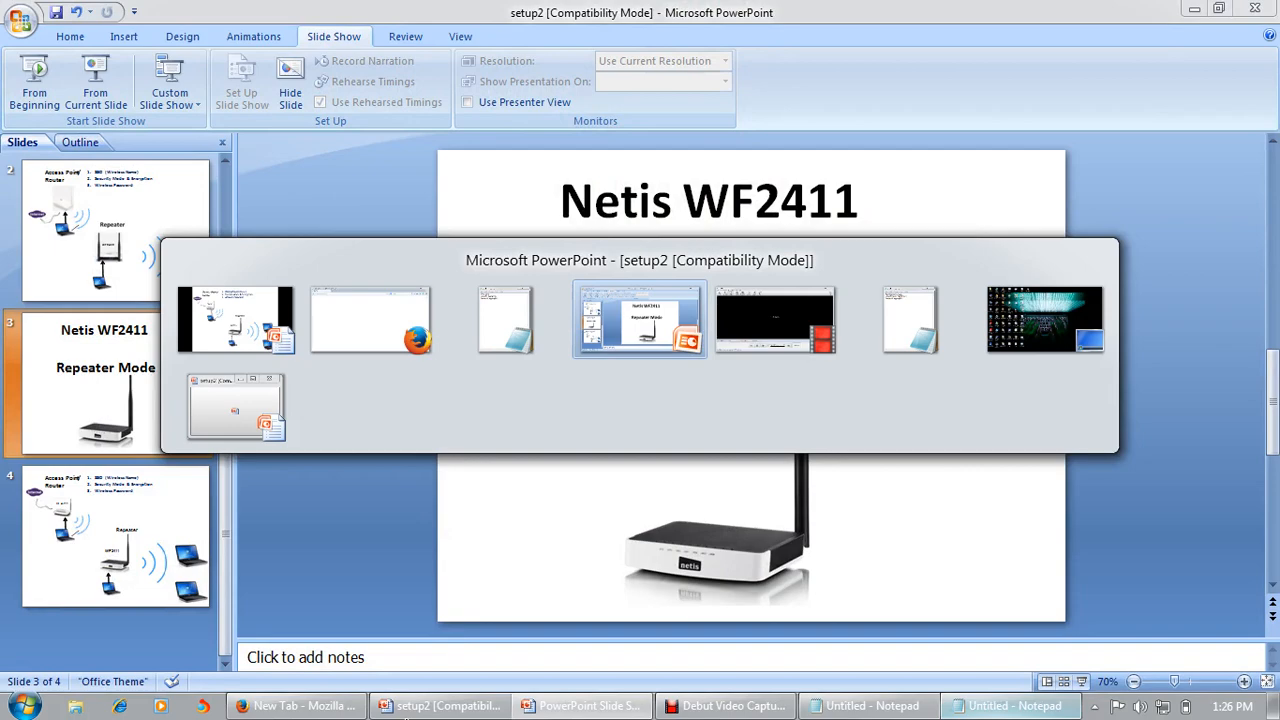
click(371, 318)
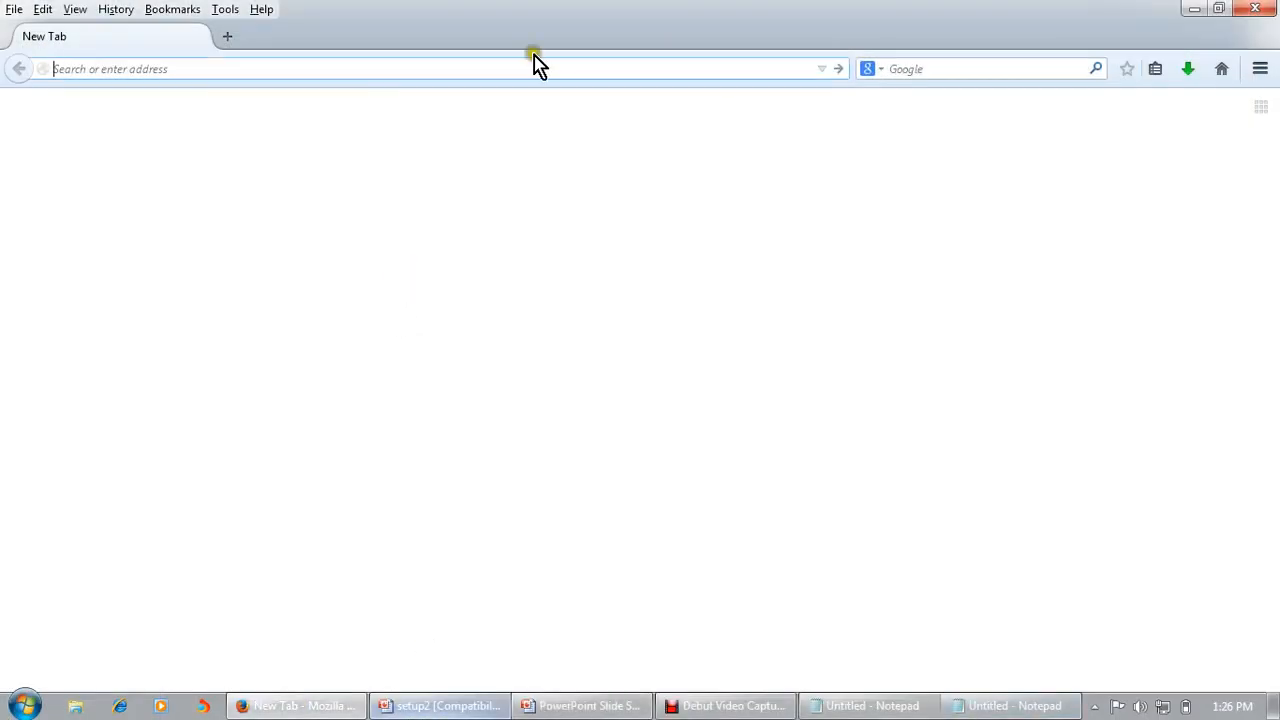
mouse_move(439, 705)
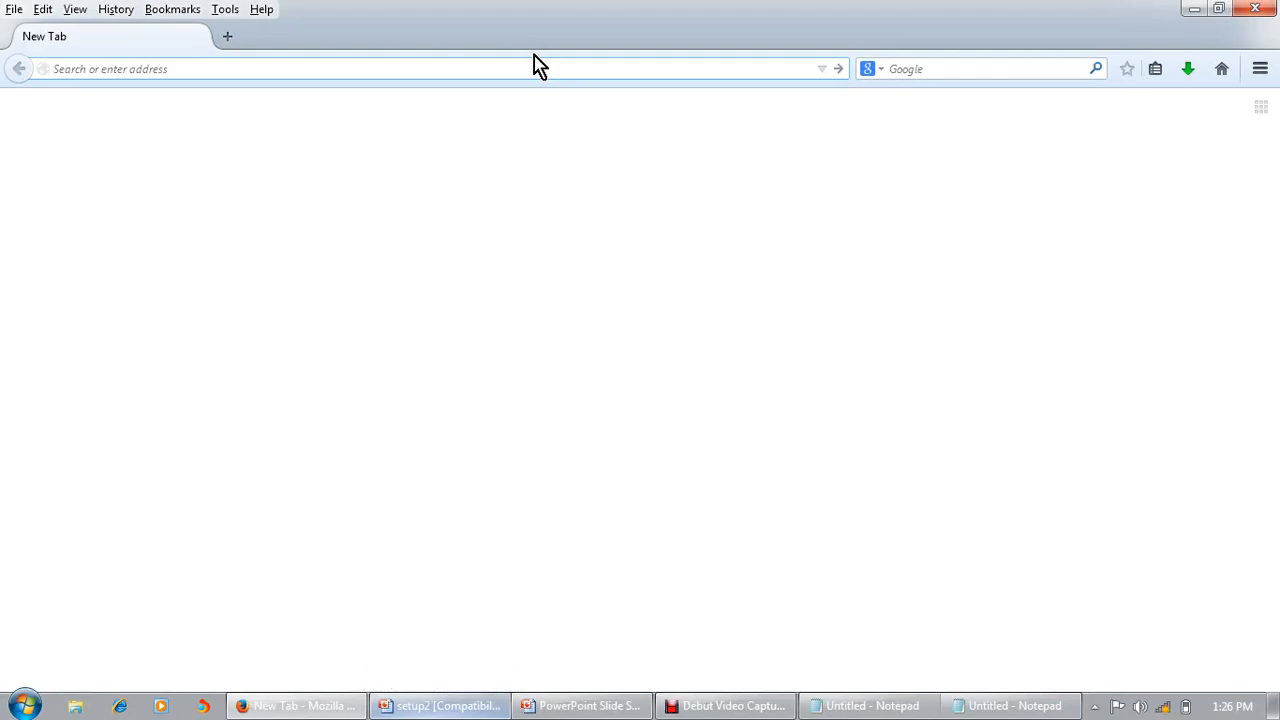
Load 192.168.1.1 and cancel the login prompt.
text(192.168.1.1/)
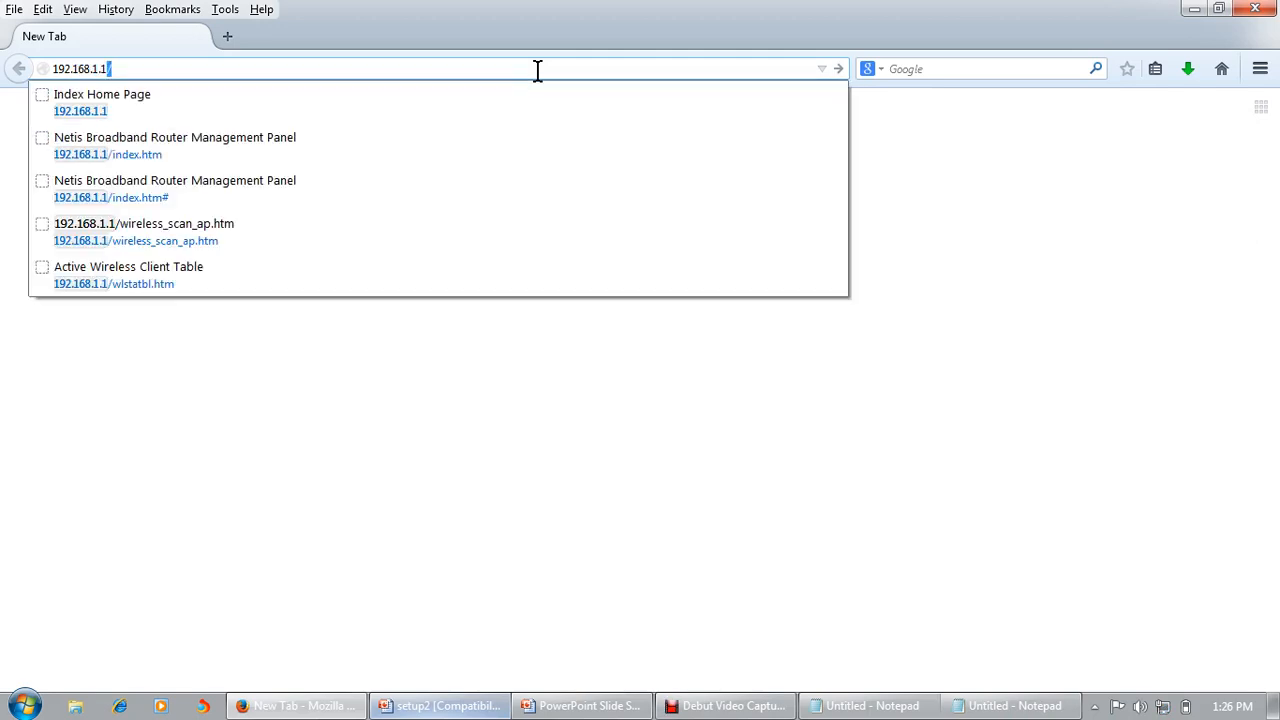
key(Return)
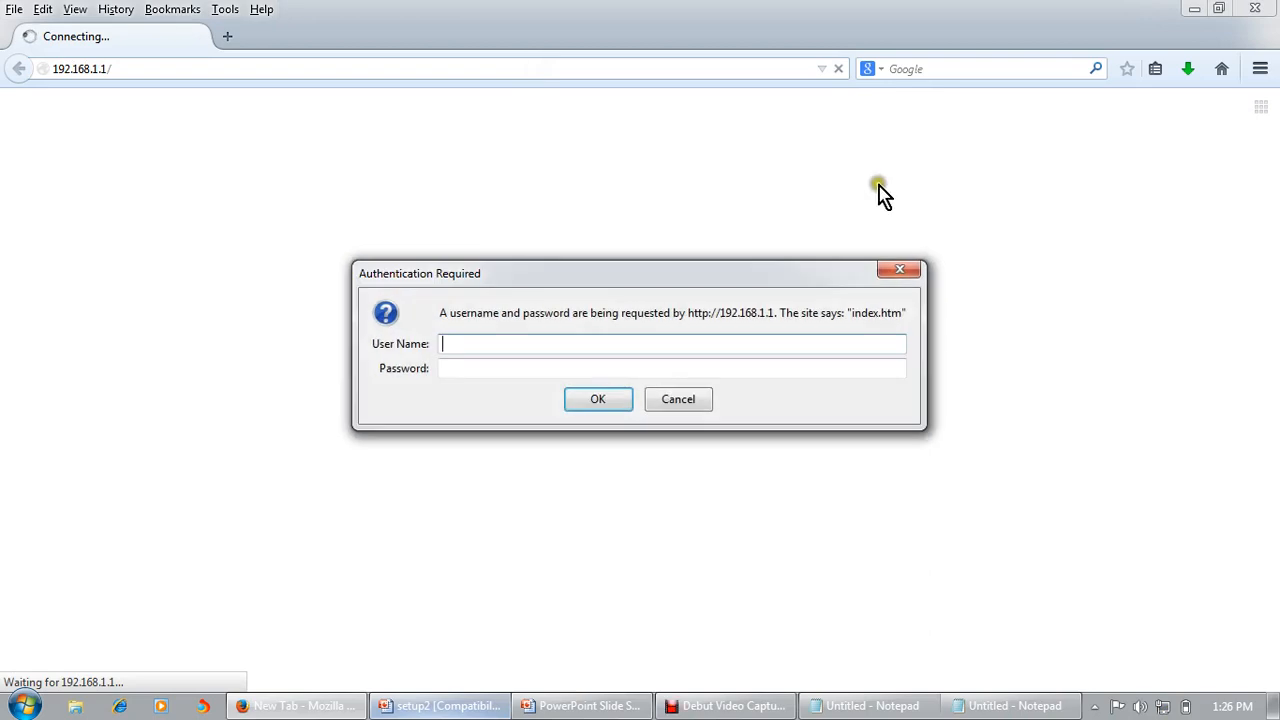
click(678, 399)
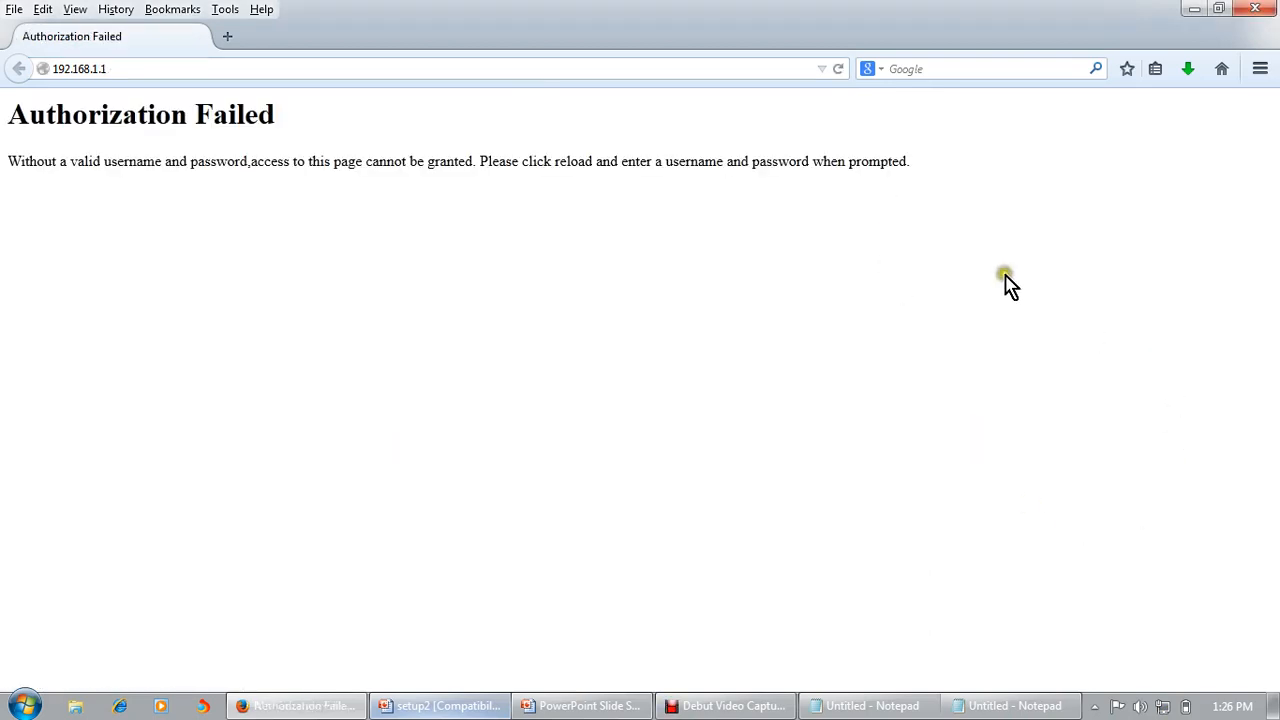
mouse_move(815, 332)
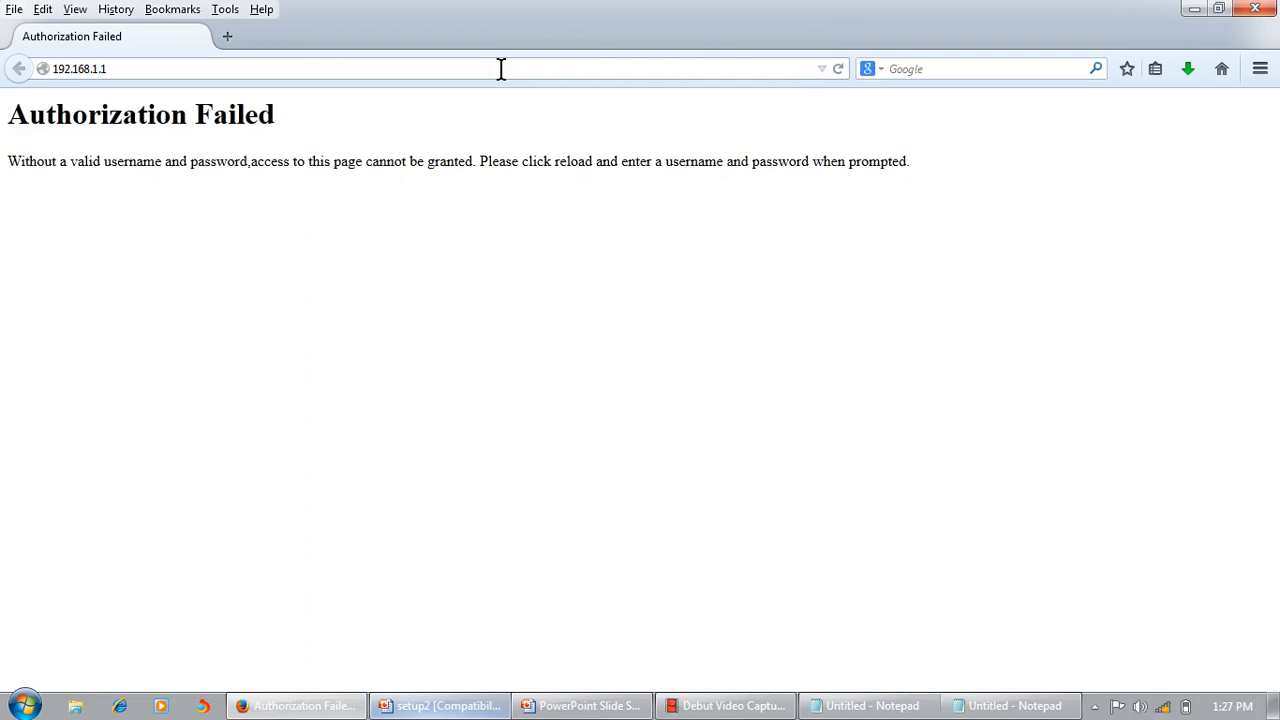
Reload 192.168.1.1 and retry after the unable-to-connect error.
click(79, 68)
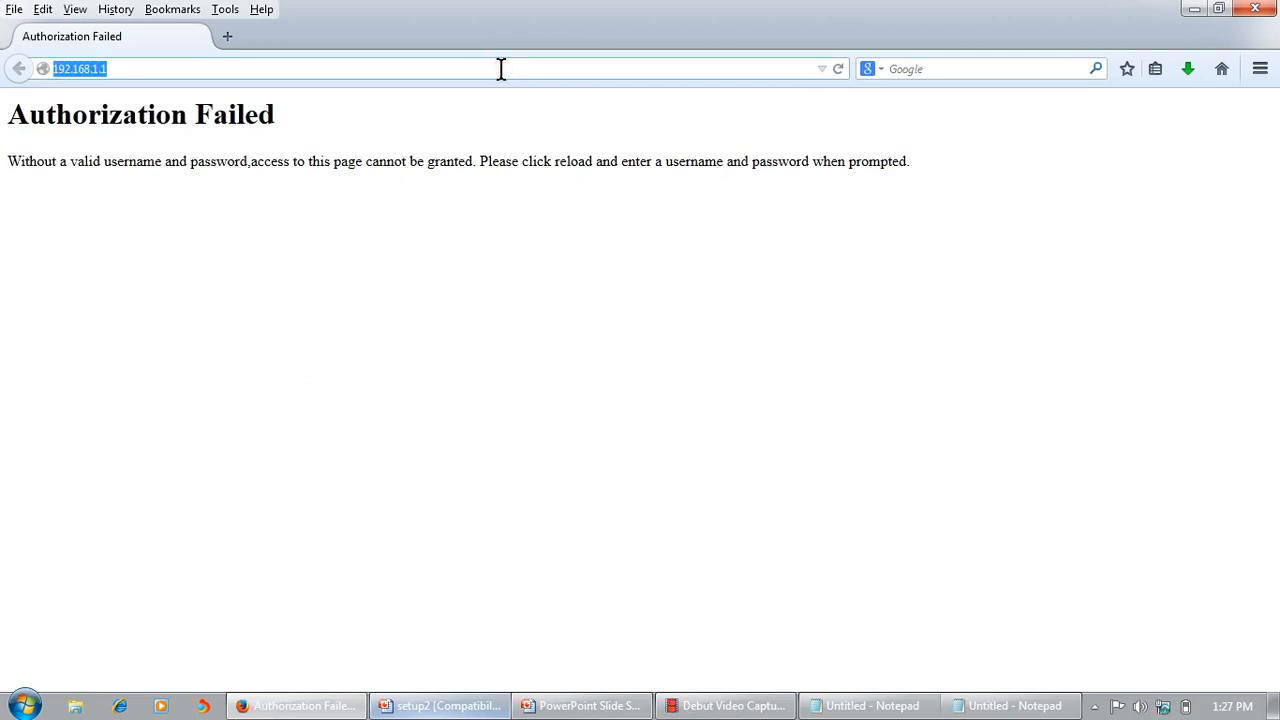
key(Return)
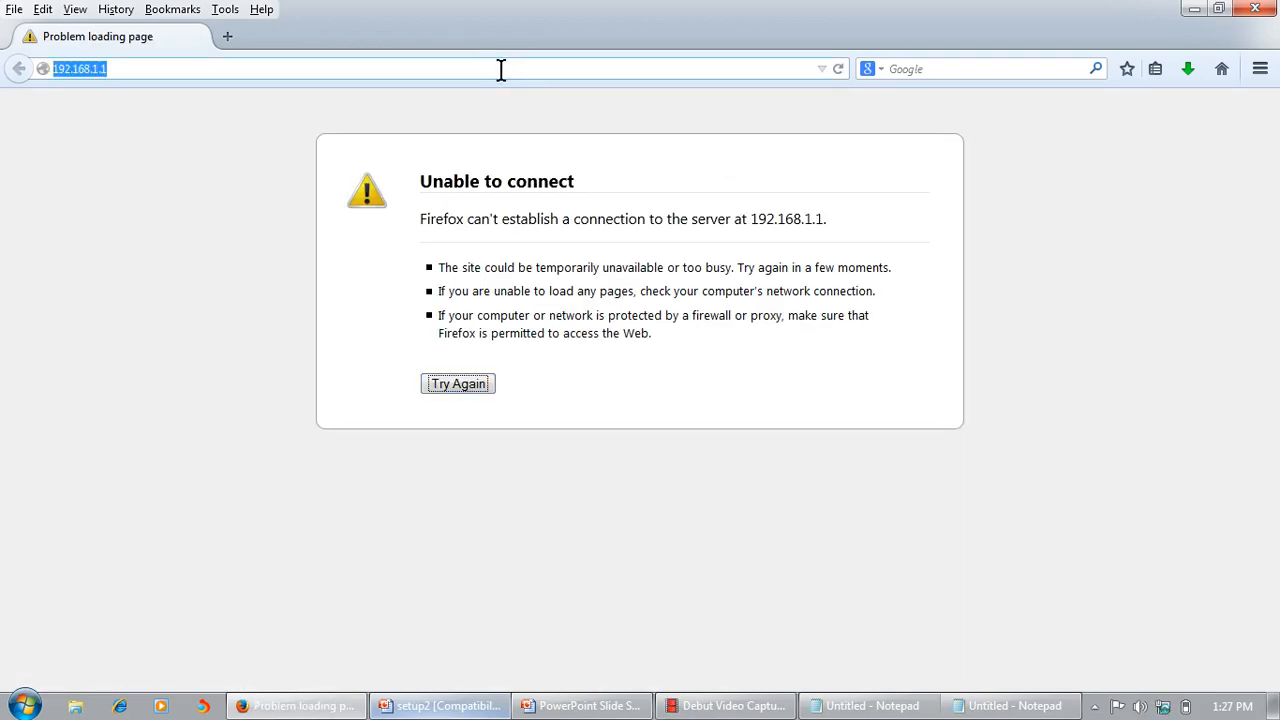
click(457, 383)
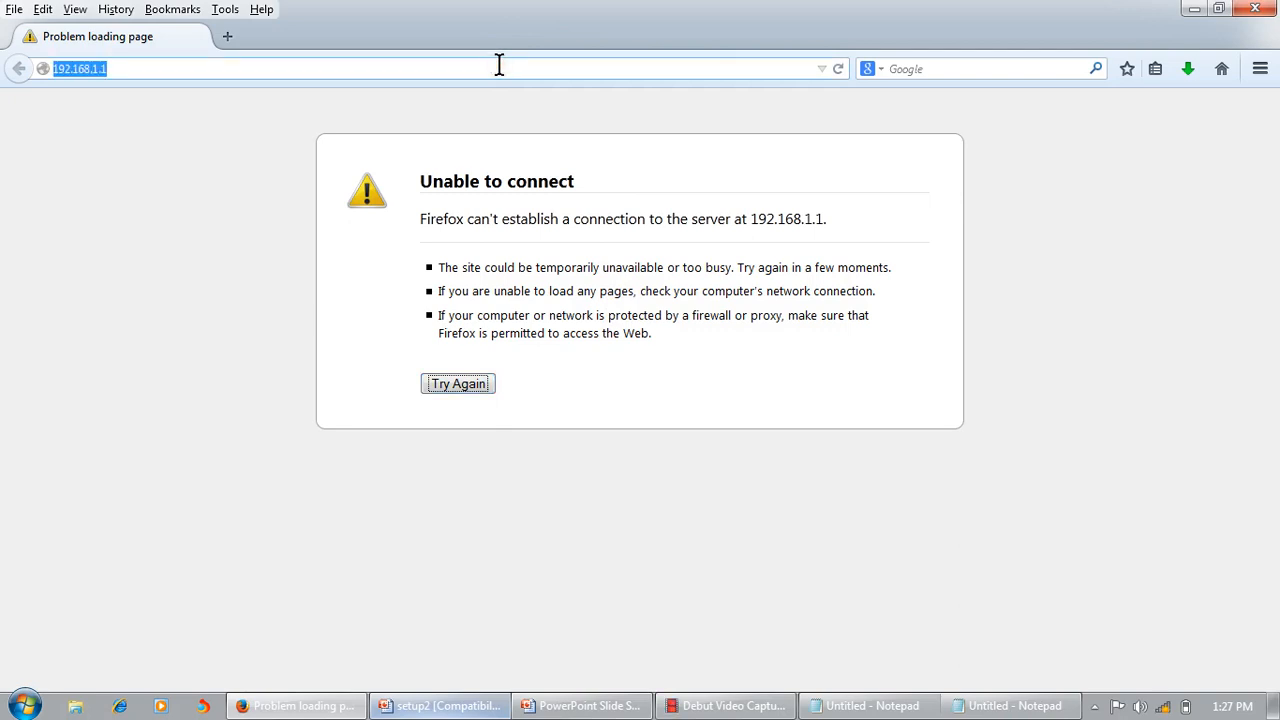
click(457, 383)
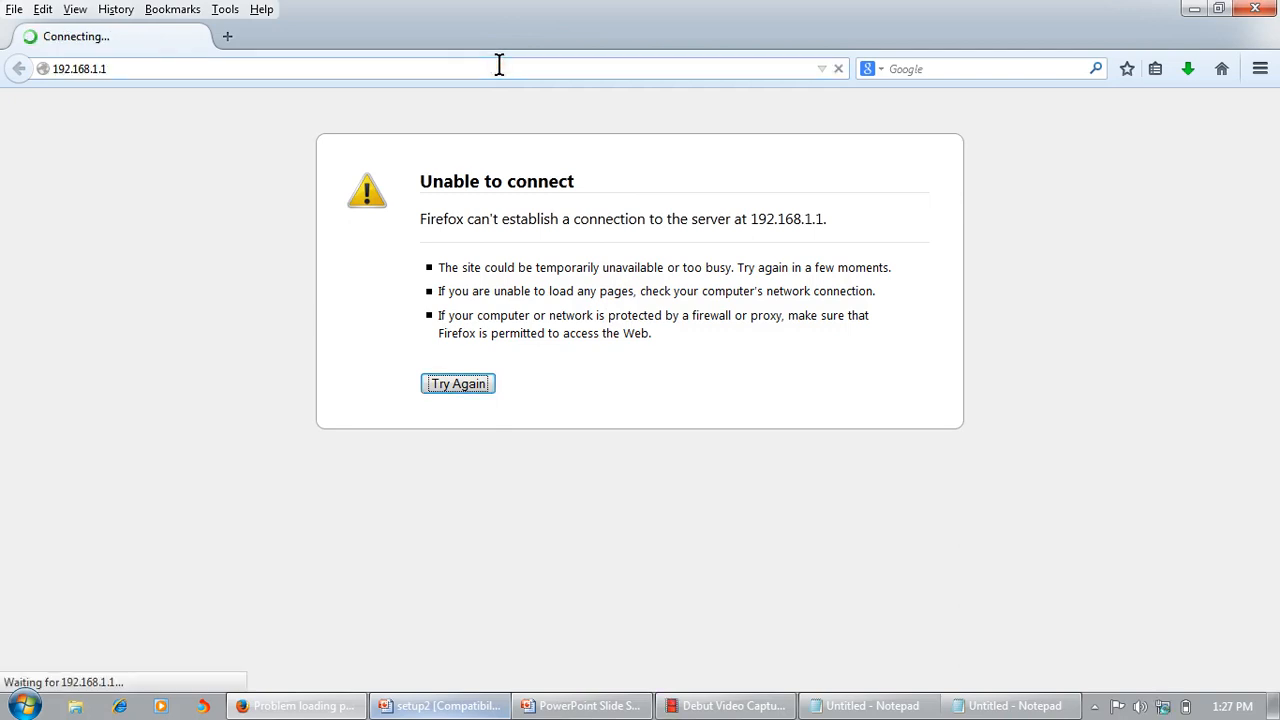
Rename the Wireless Settings SSID to 'Home Repeater' and save.
click(457, 383)
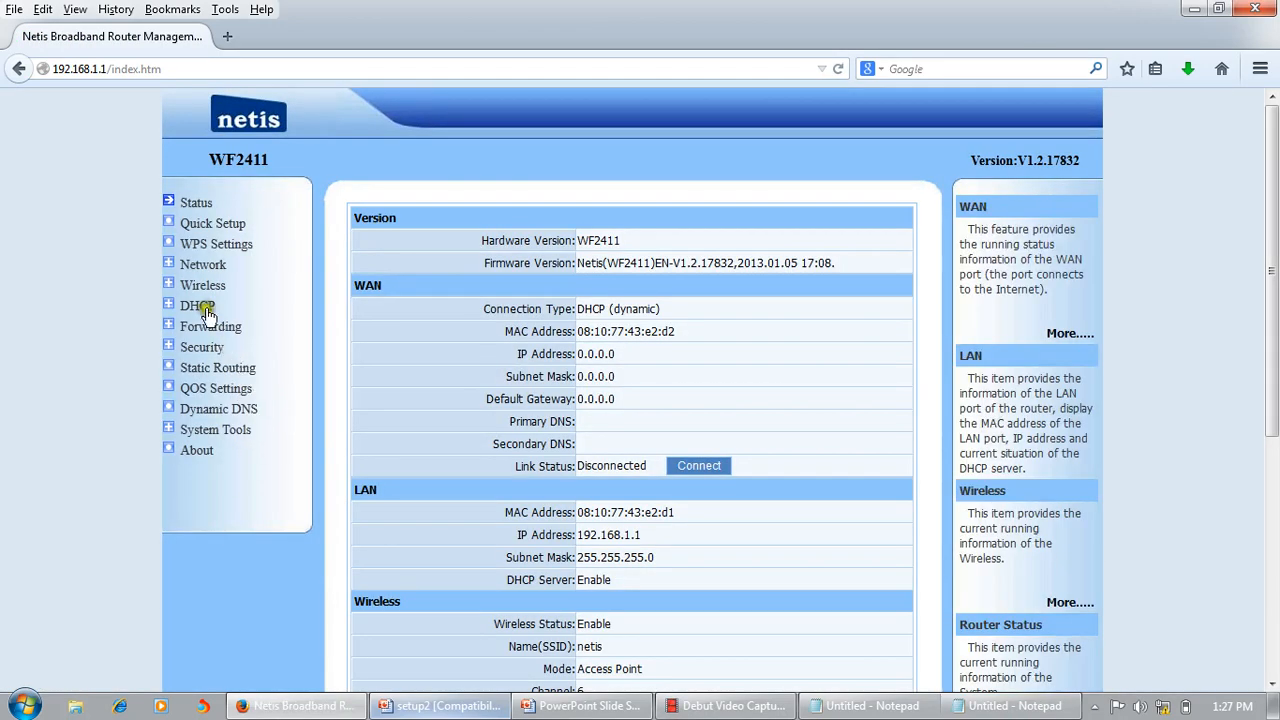
click(203, 285)
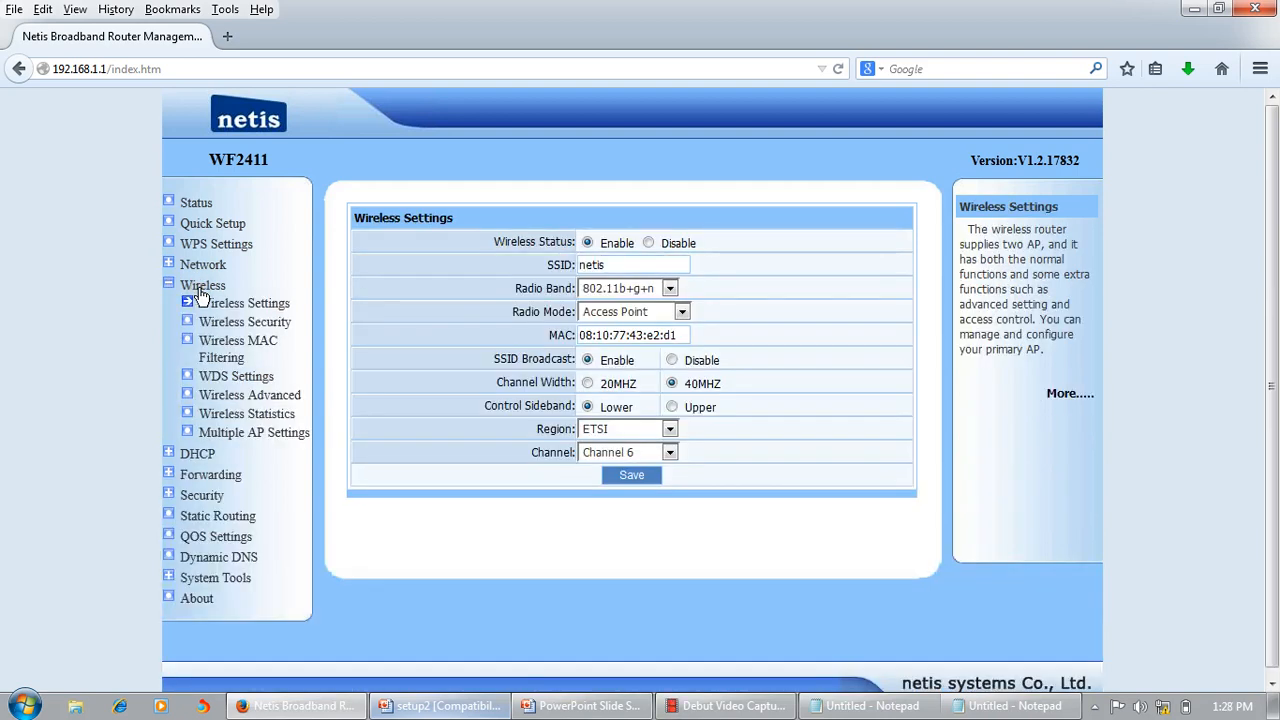
mouse_move(669, 531)
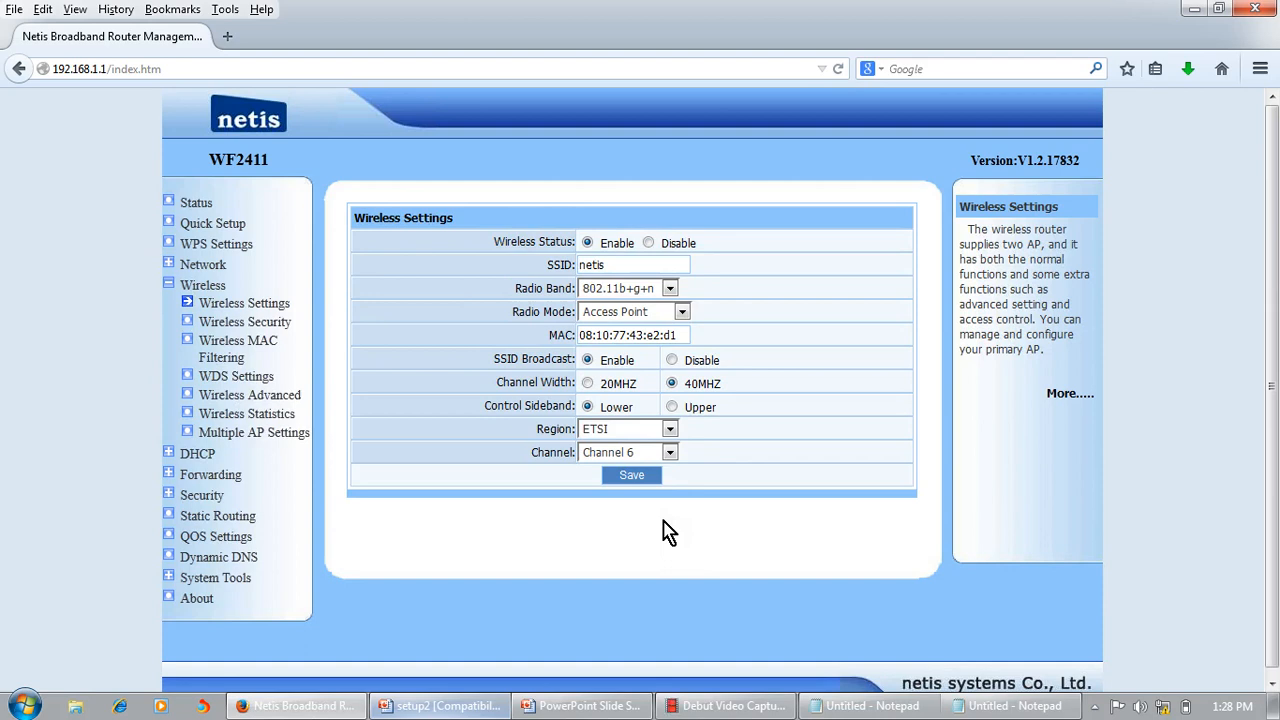
click(610, 264)
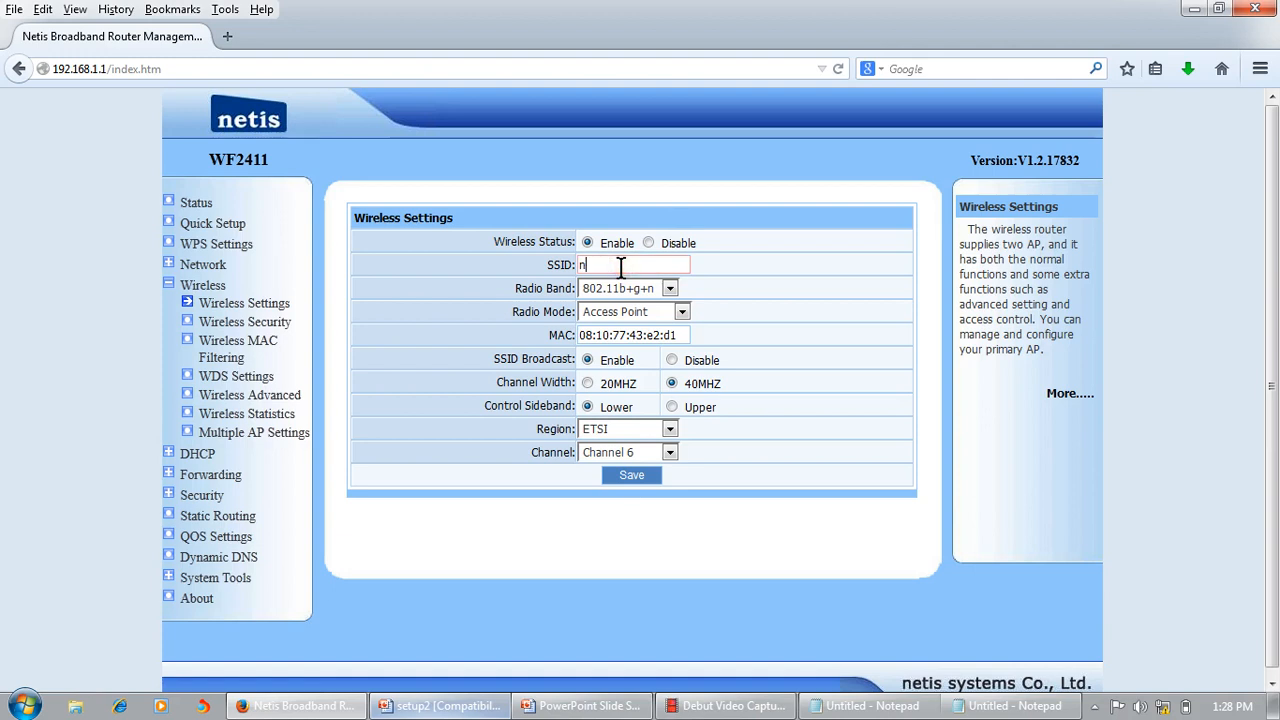
text(H)
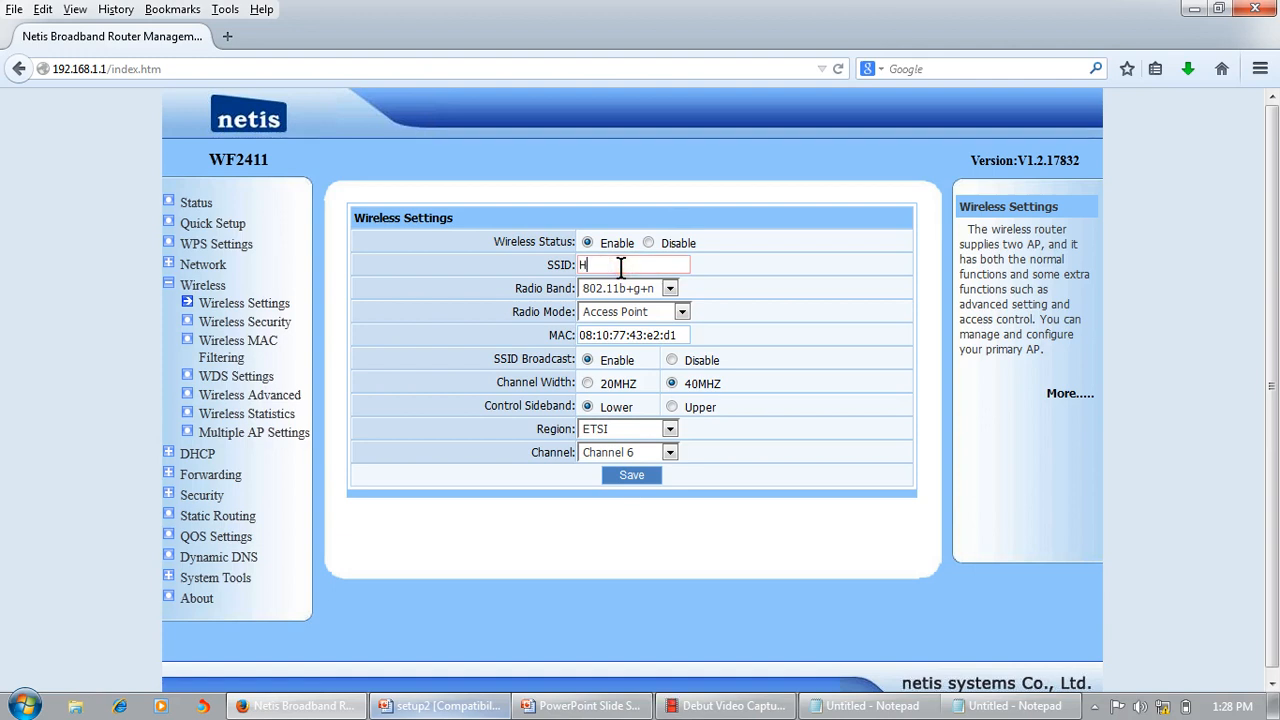
text(ome Repeater)
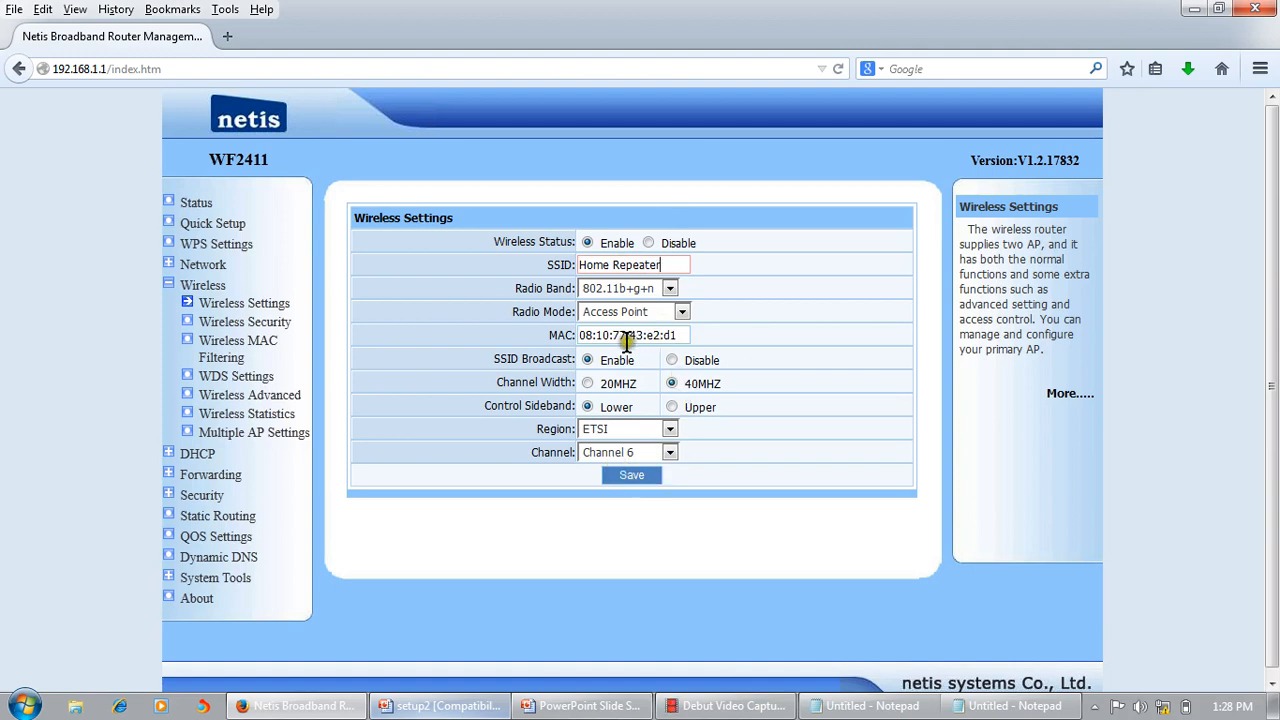
mouse_move(670, 335)
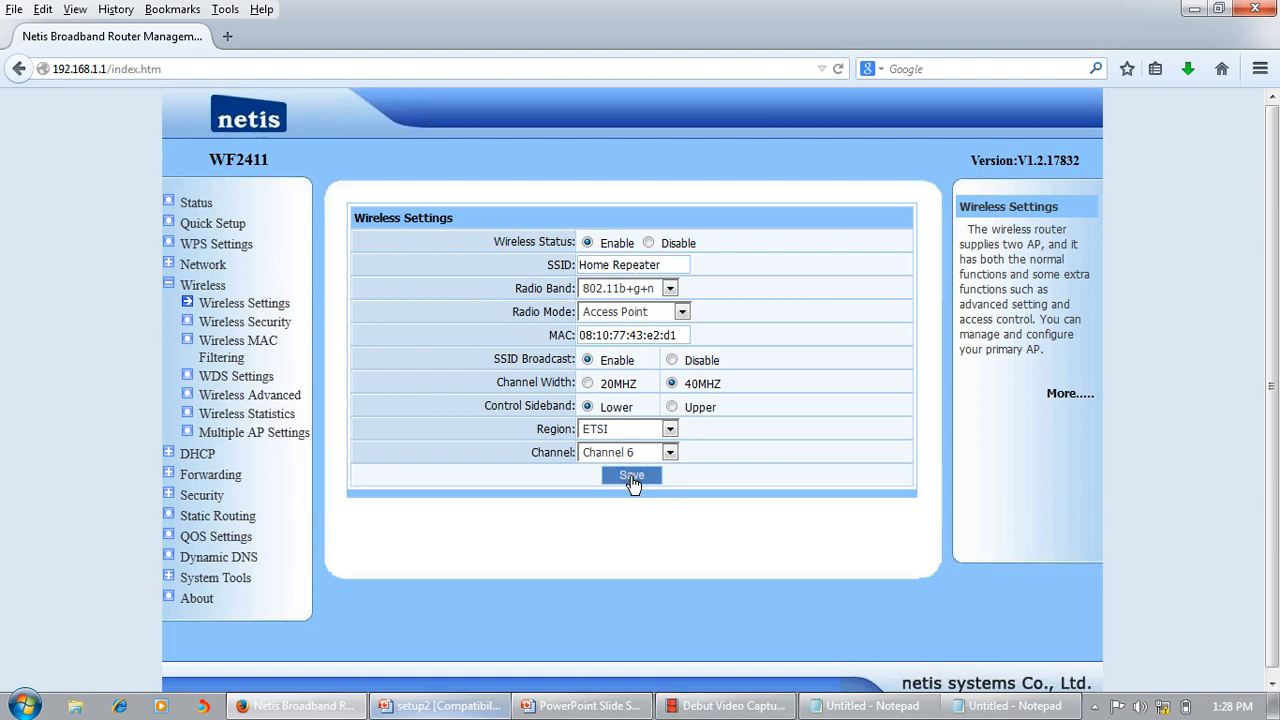
click(631, 474)
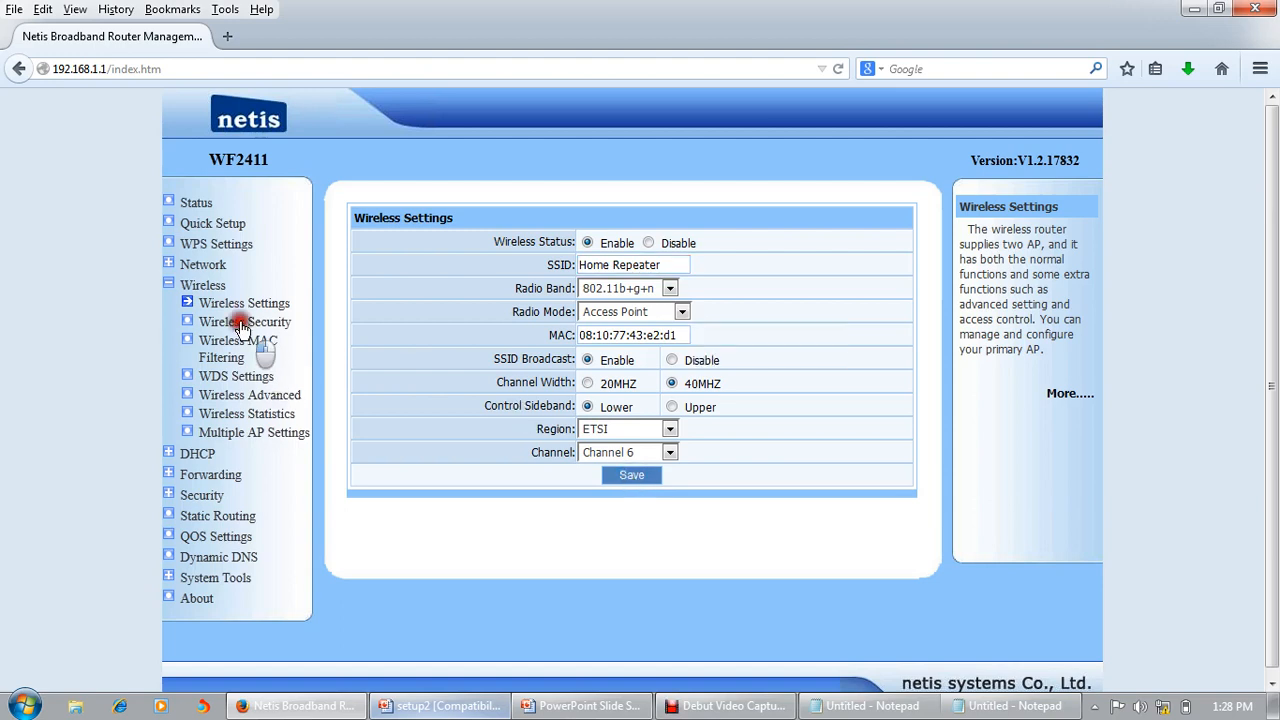
On Wireless Security, replace the old WPA/WPA2-PSK key with a new numeric key.
click(244, 321)
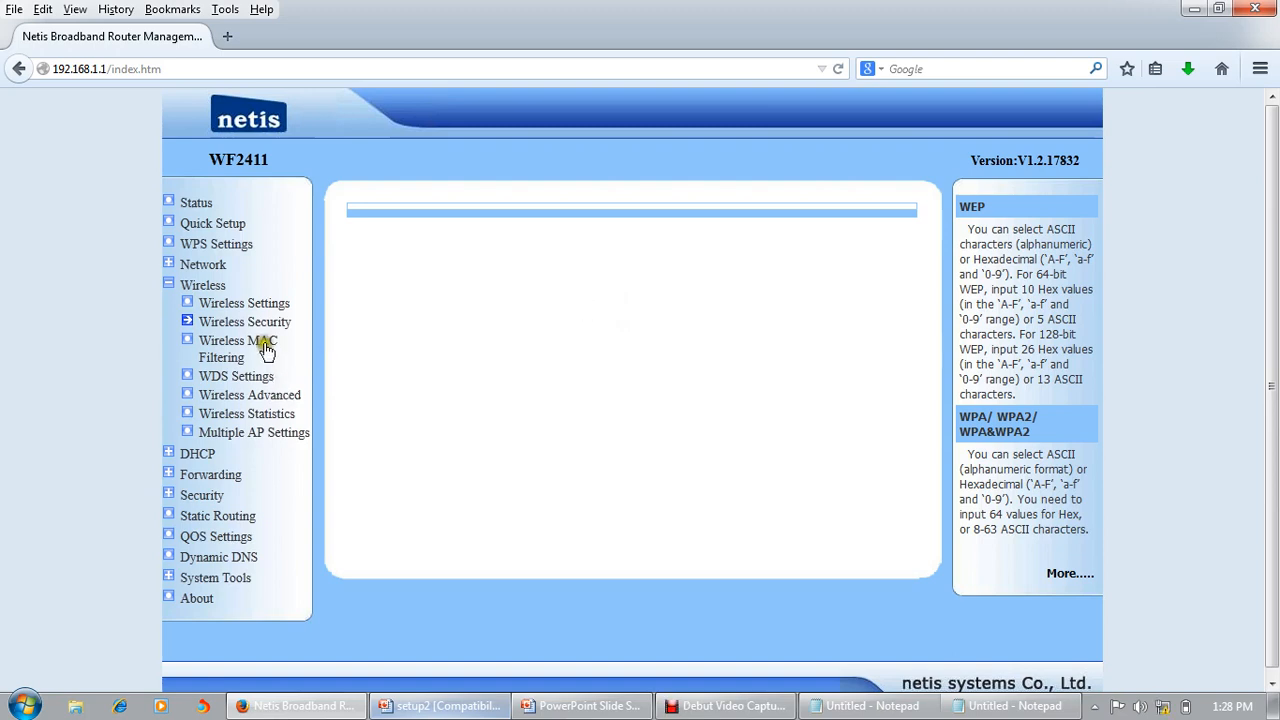
mouse_move(245, 321)
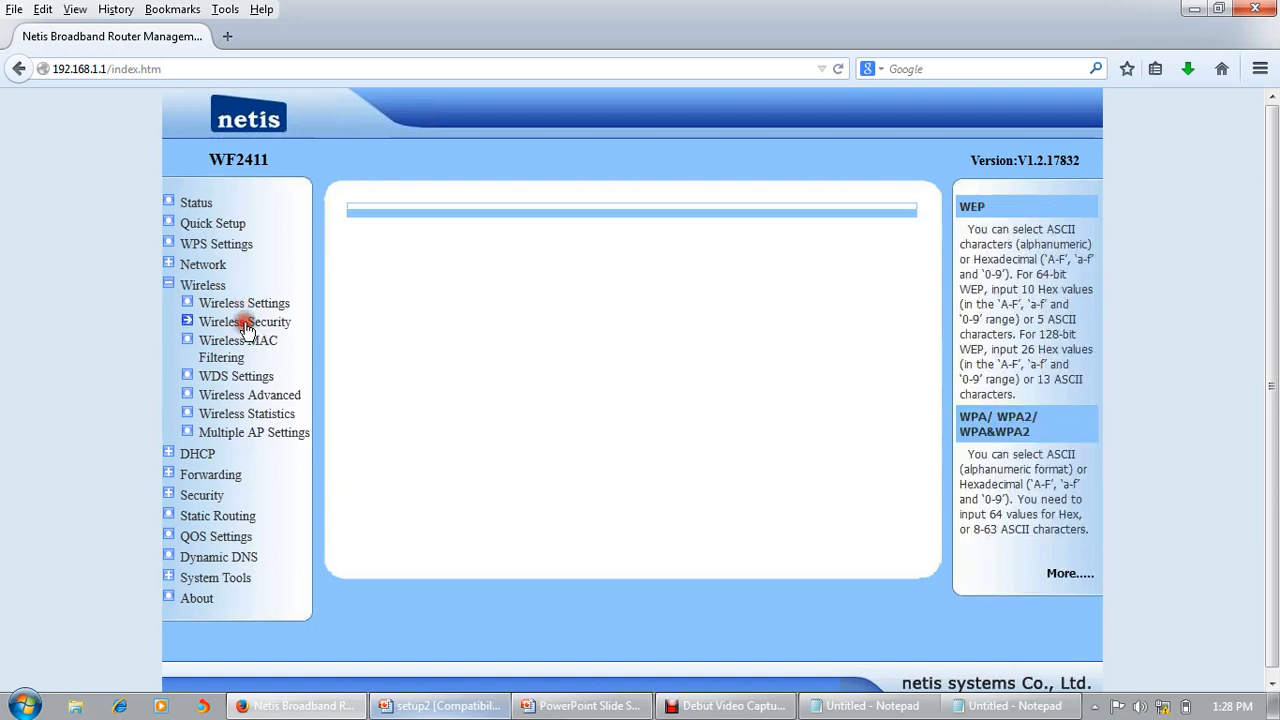
click(245, 321)
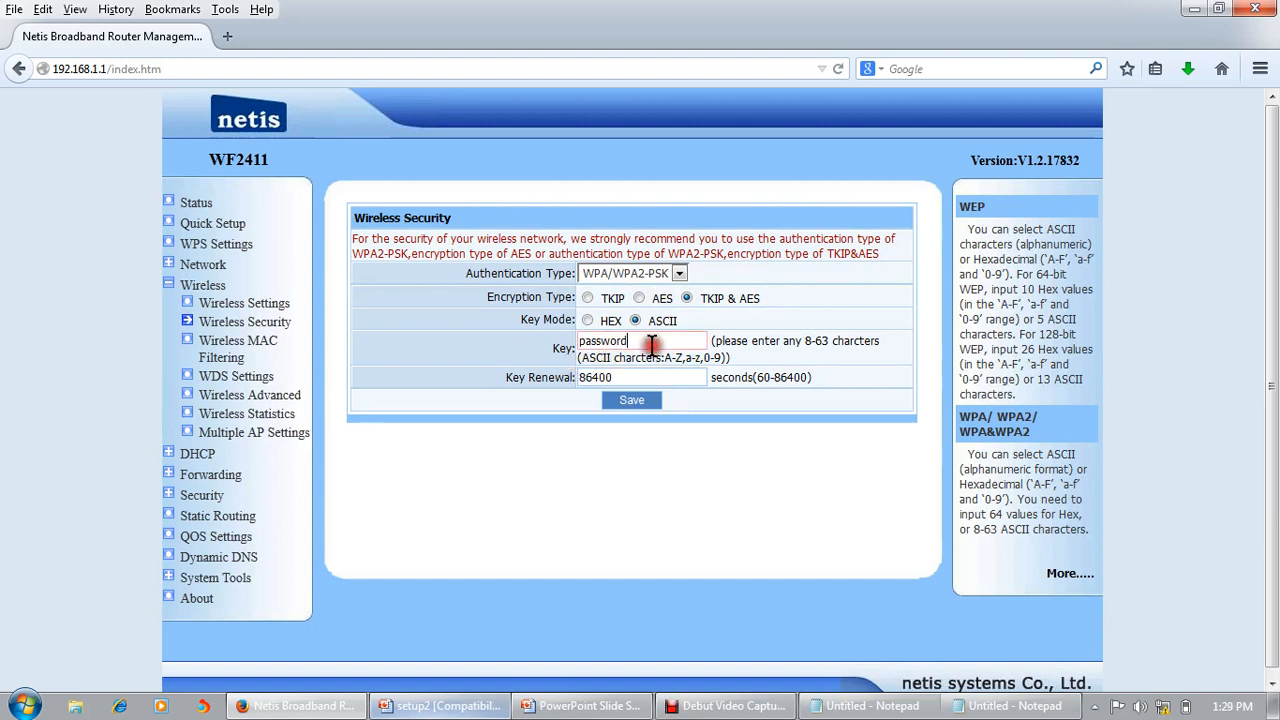
double_click(601, 341)
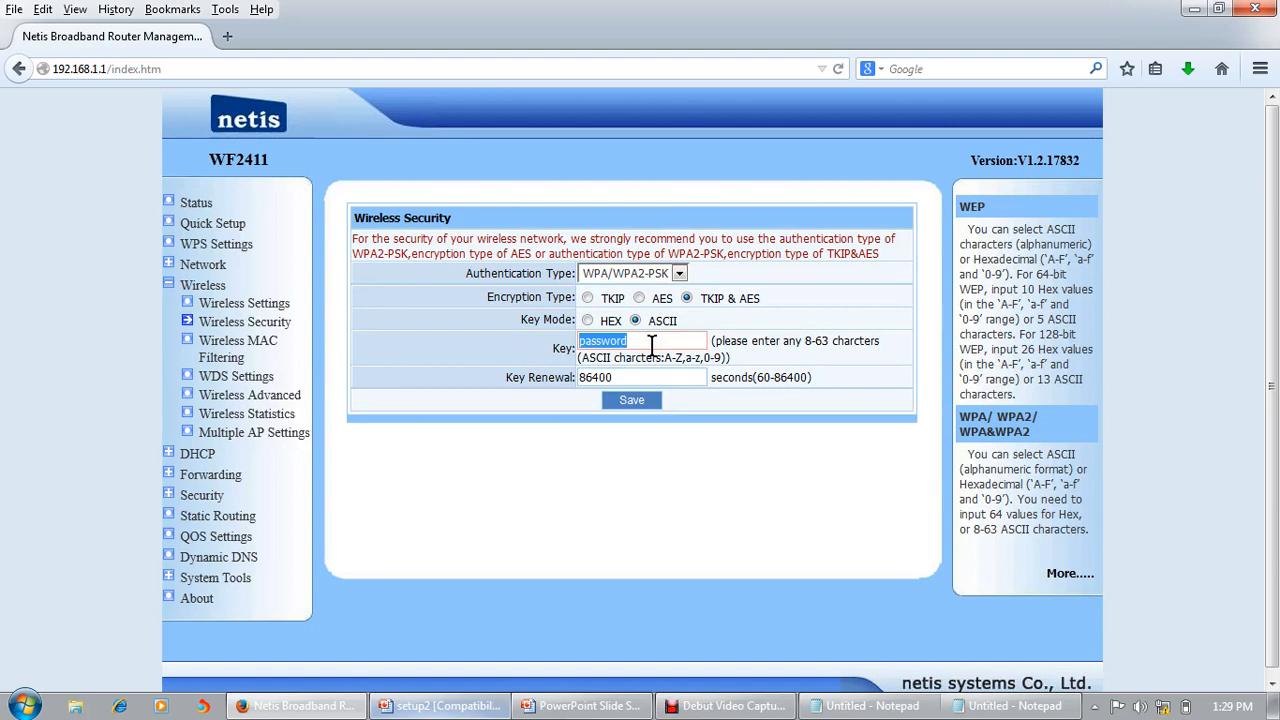
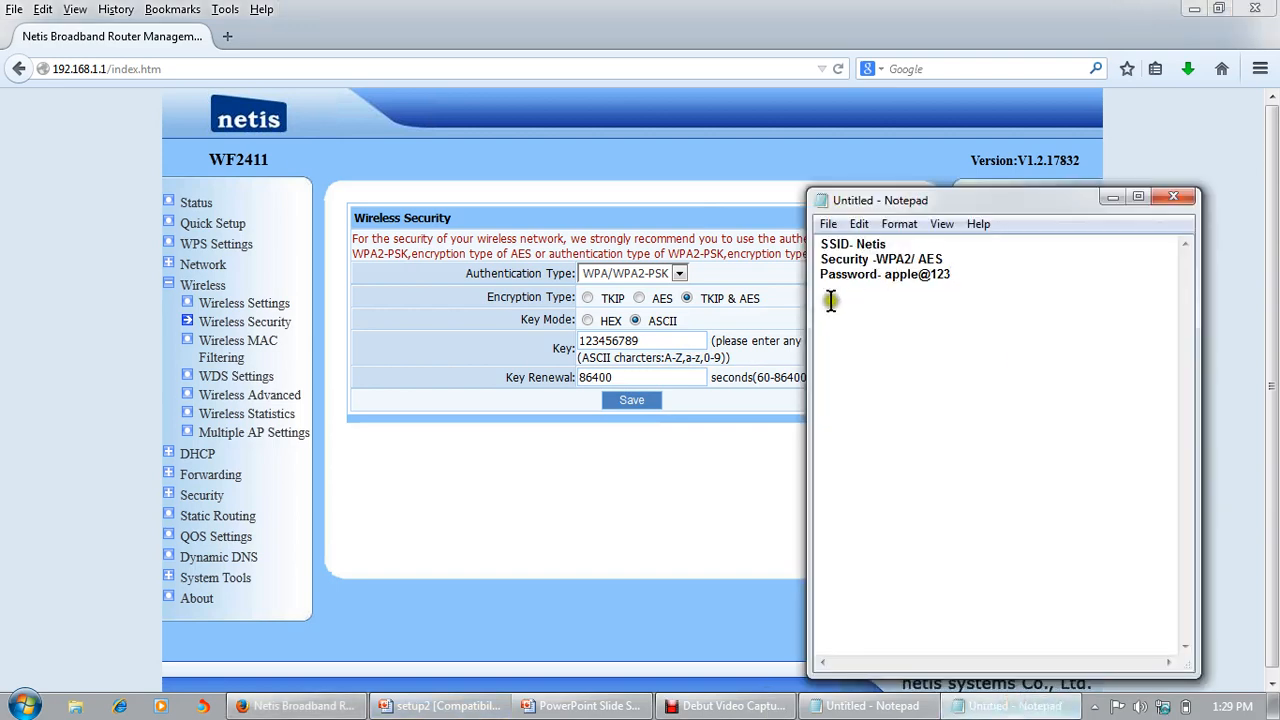
mouse_move(1005, 355)
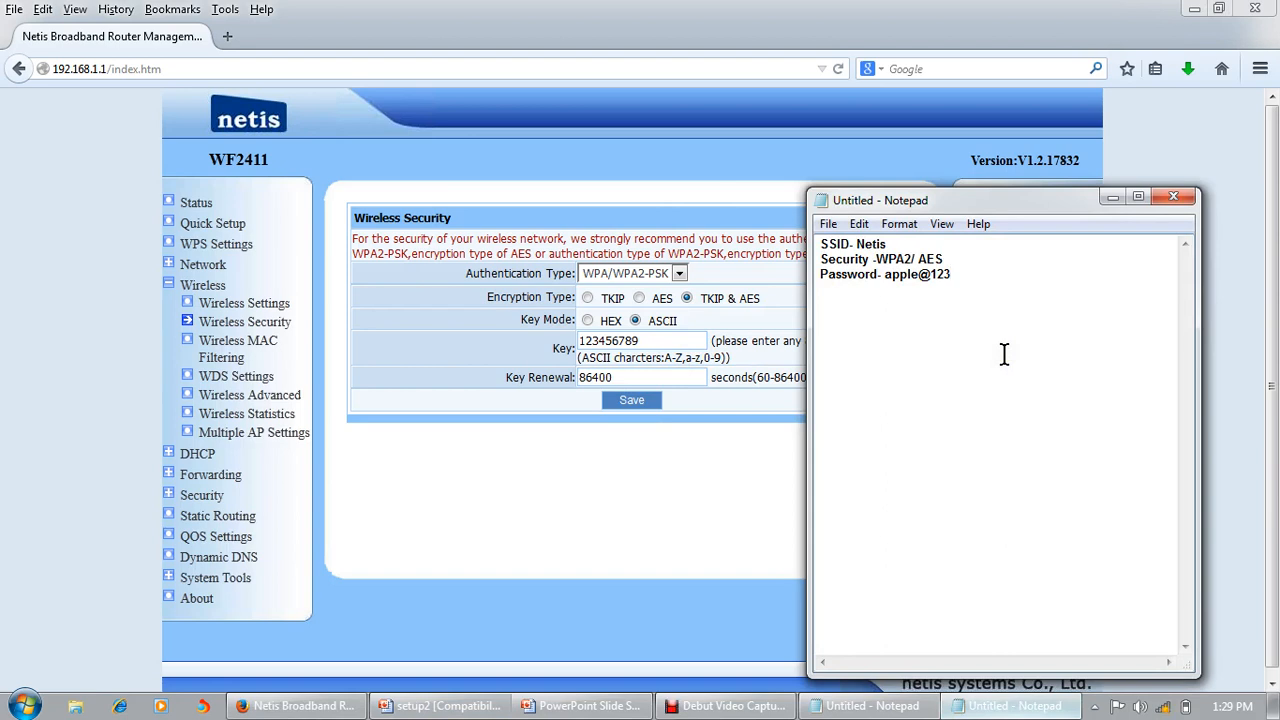
mouse_move(855, 347)
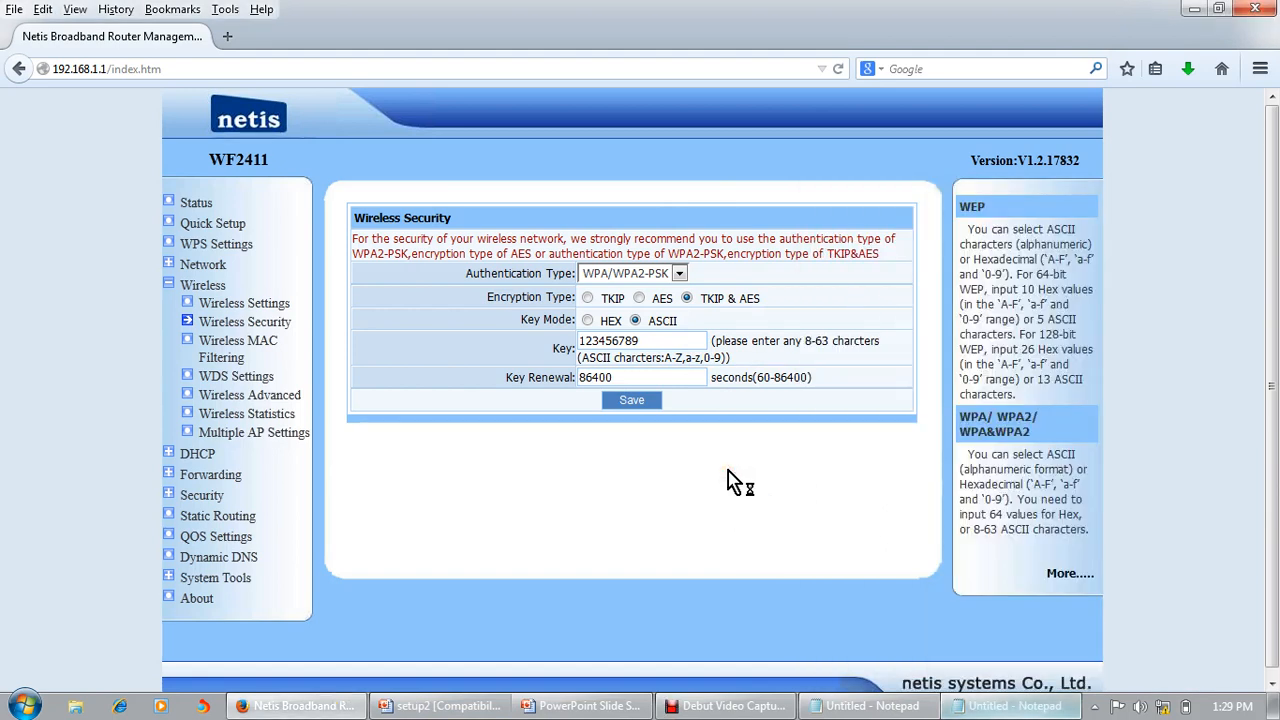
mouse_move(455, 337)
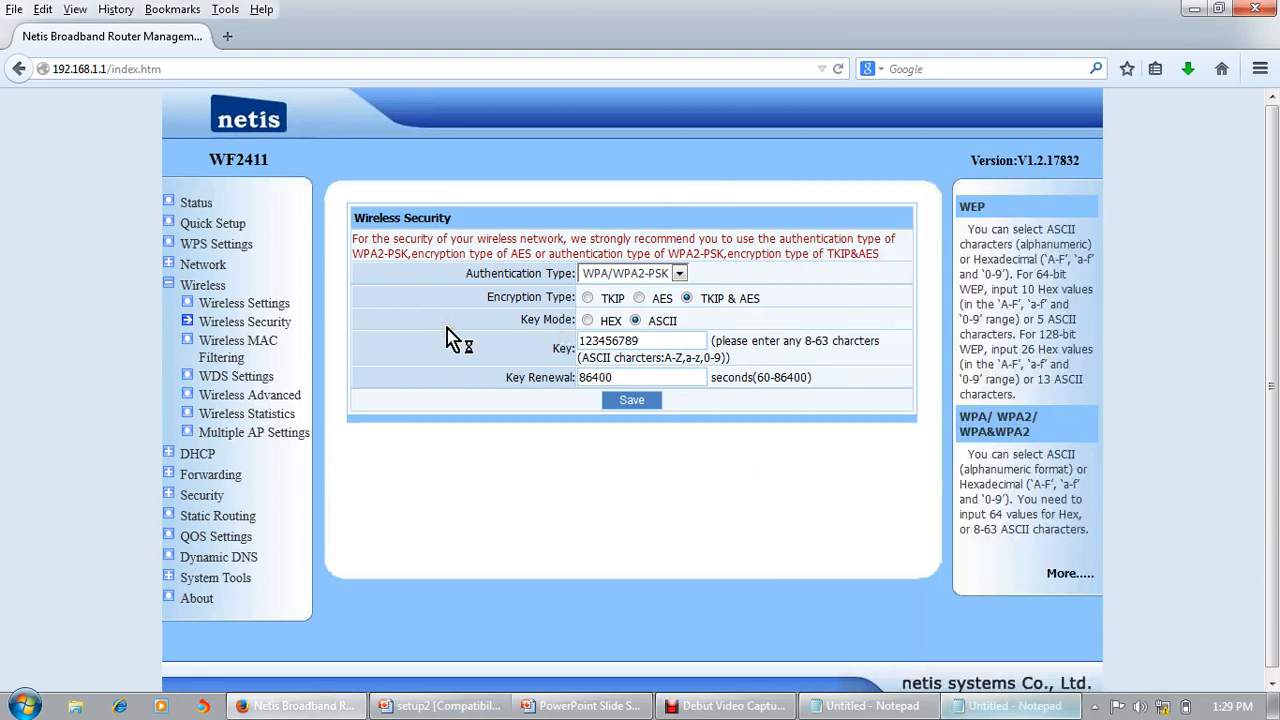
mouse_move(240, 308)
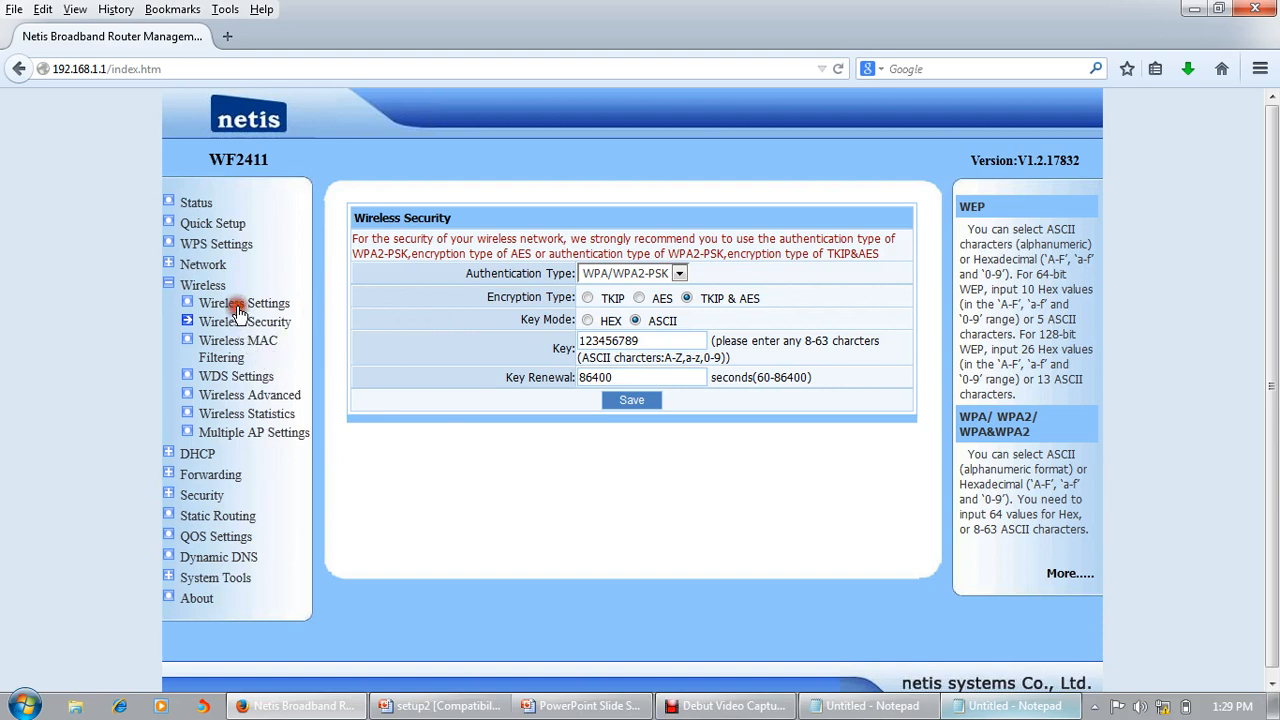
Switch the Wireless Settings radio mode to REPEATER.
click(244, 303)
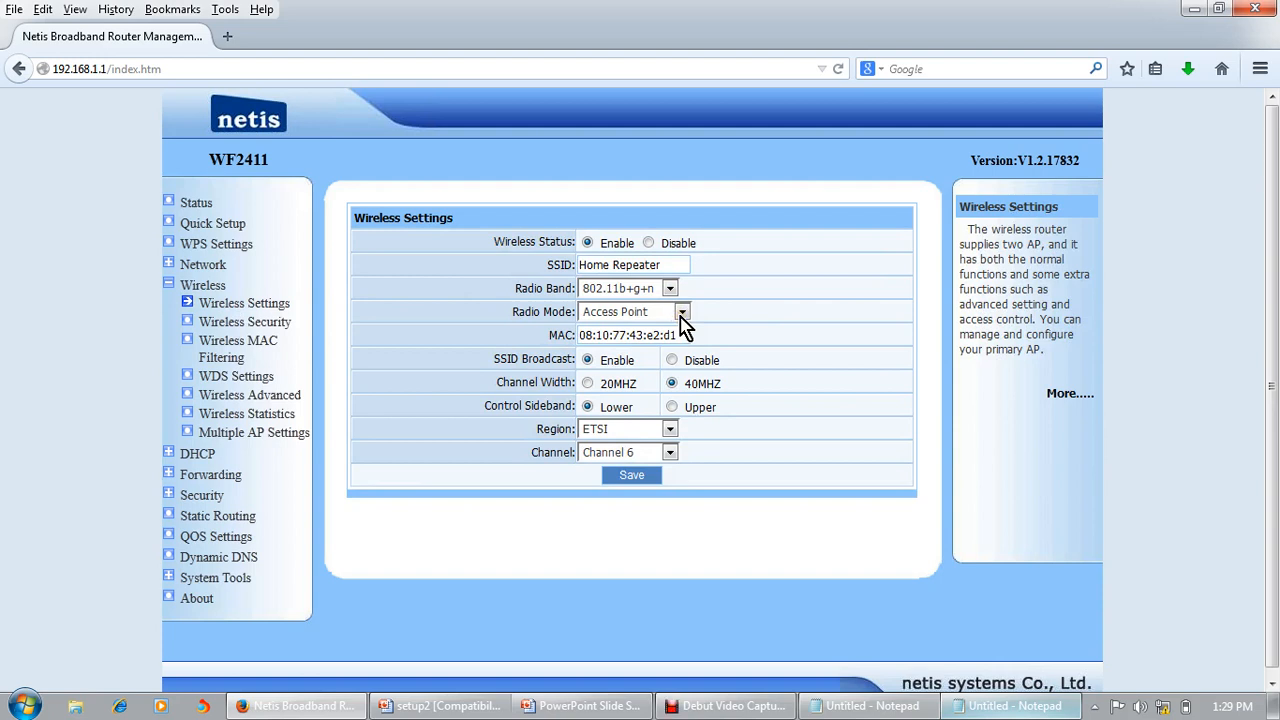
click(683, 311)
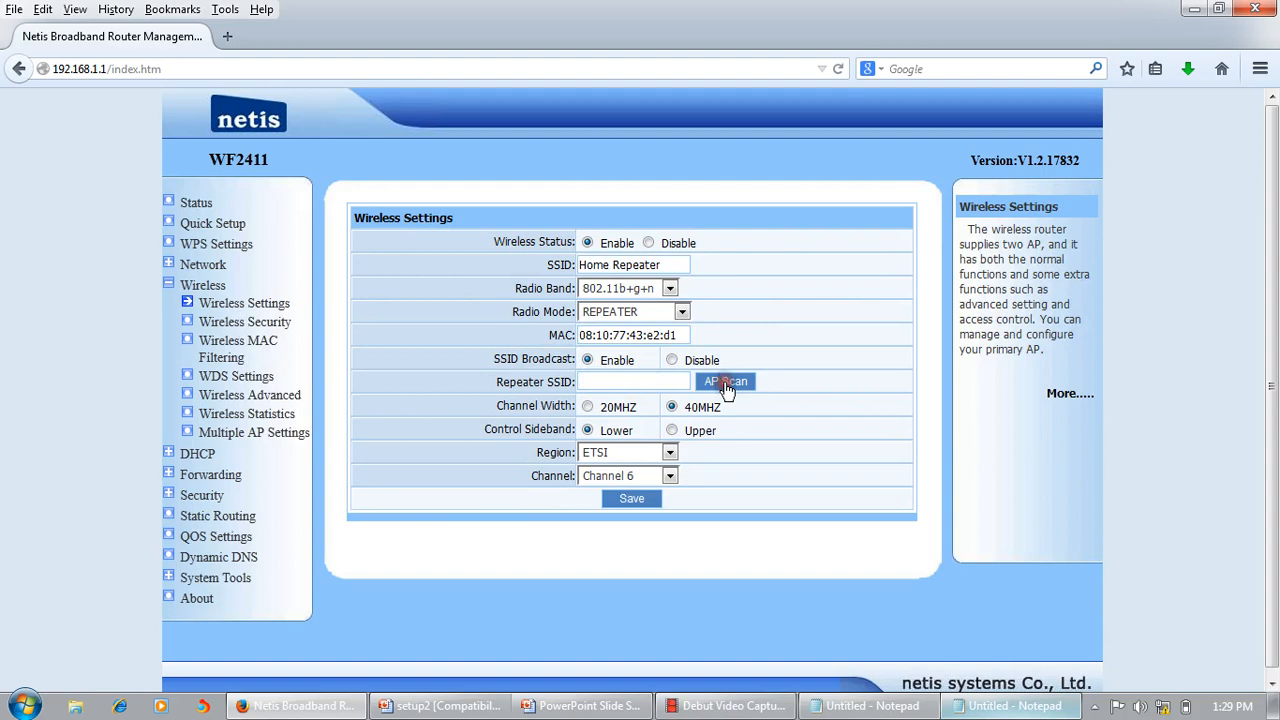
Pick Netis from a refreshed AP scan as the repeater SSID and save.
click(725, 381)
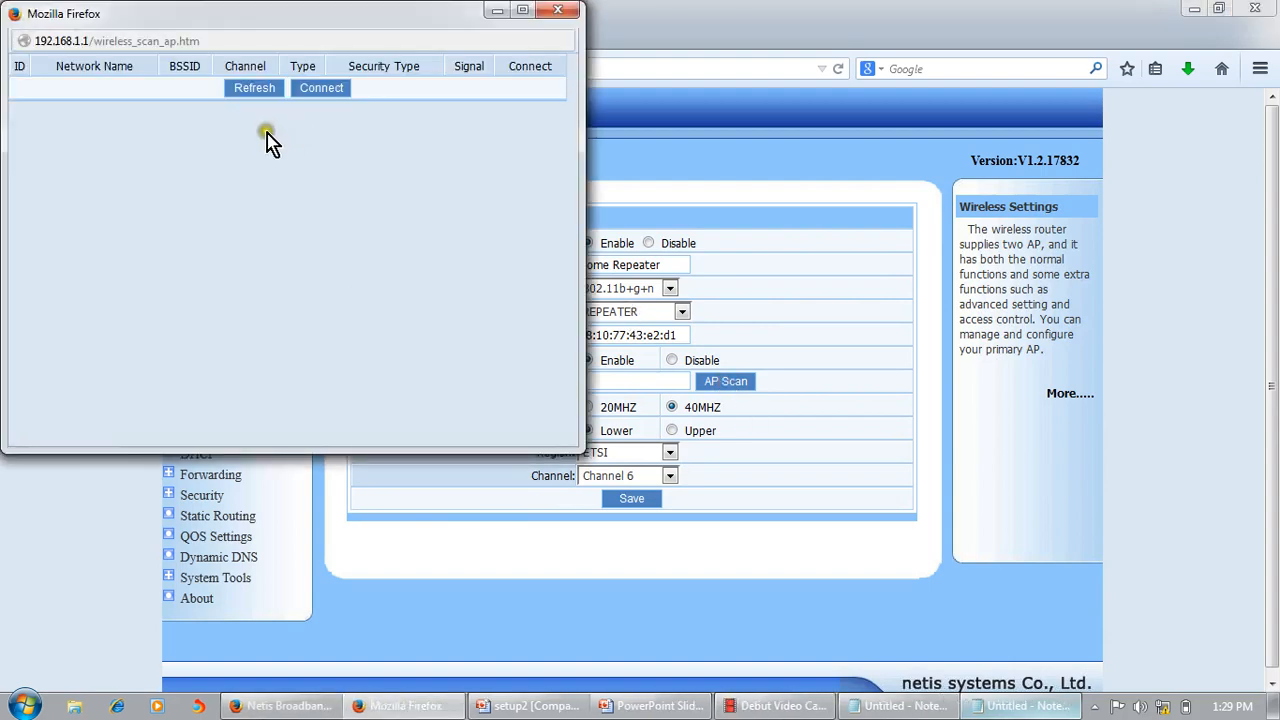
click(254, 88)
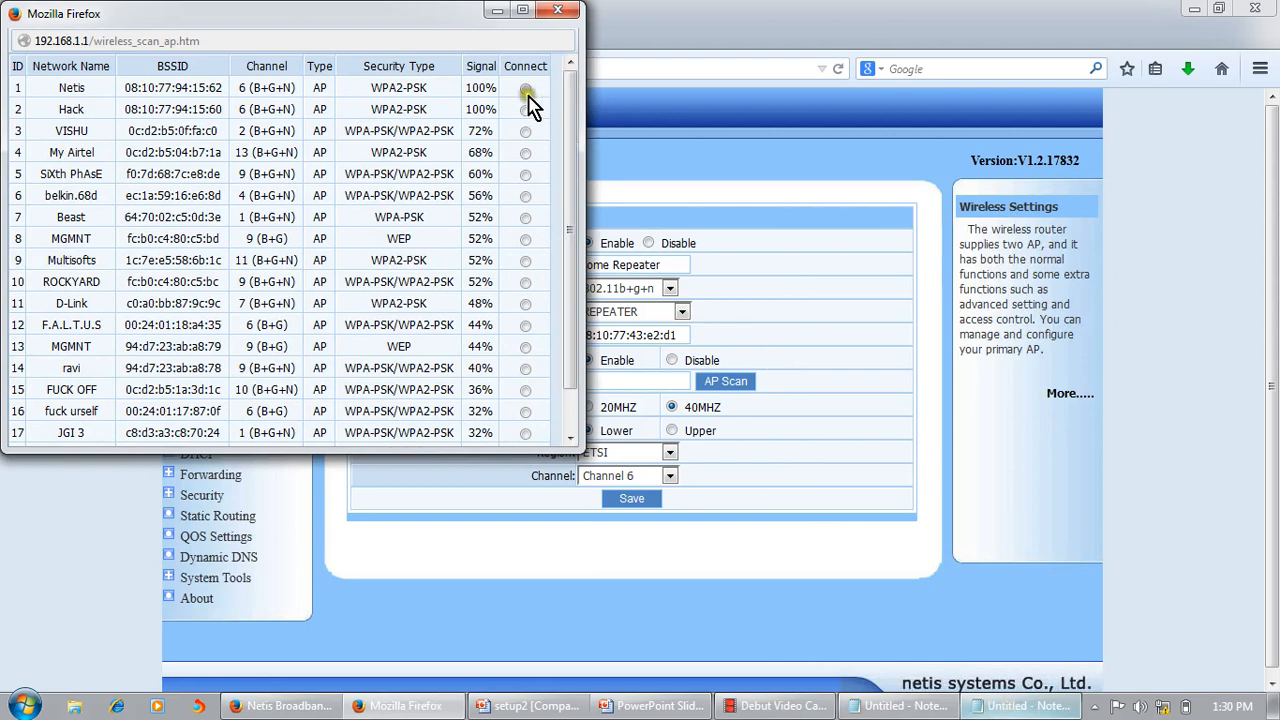
click(525, 88)
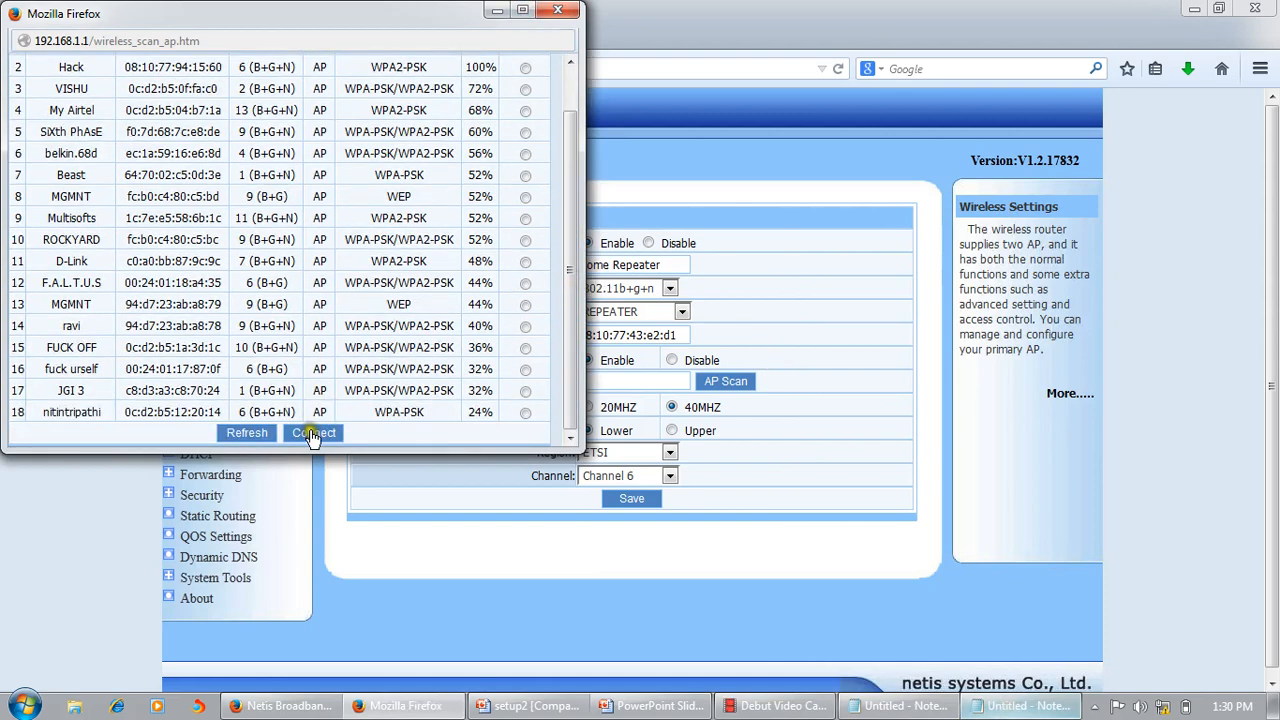
click(313, 433)
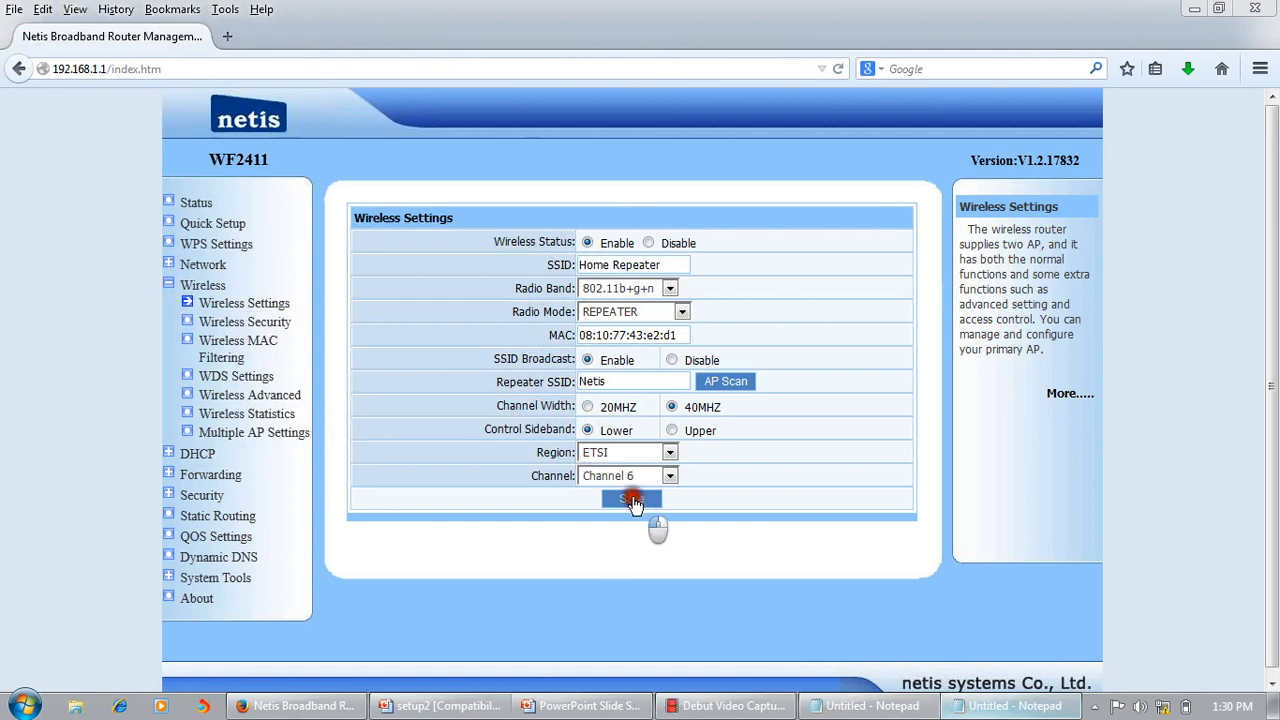
click(632, 499)
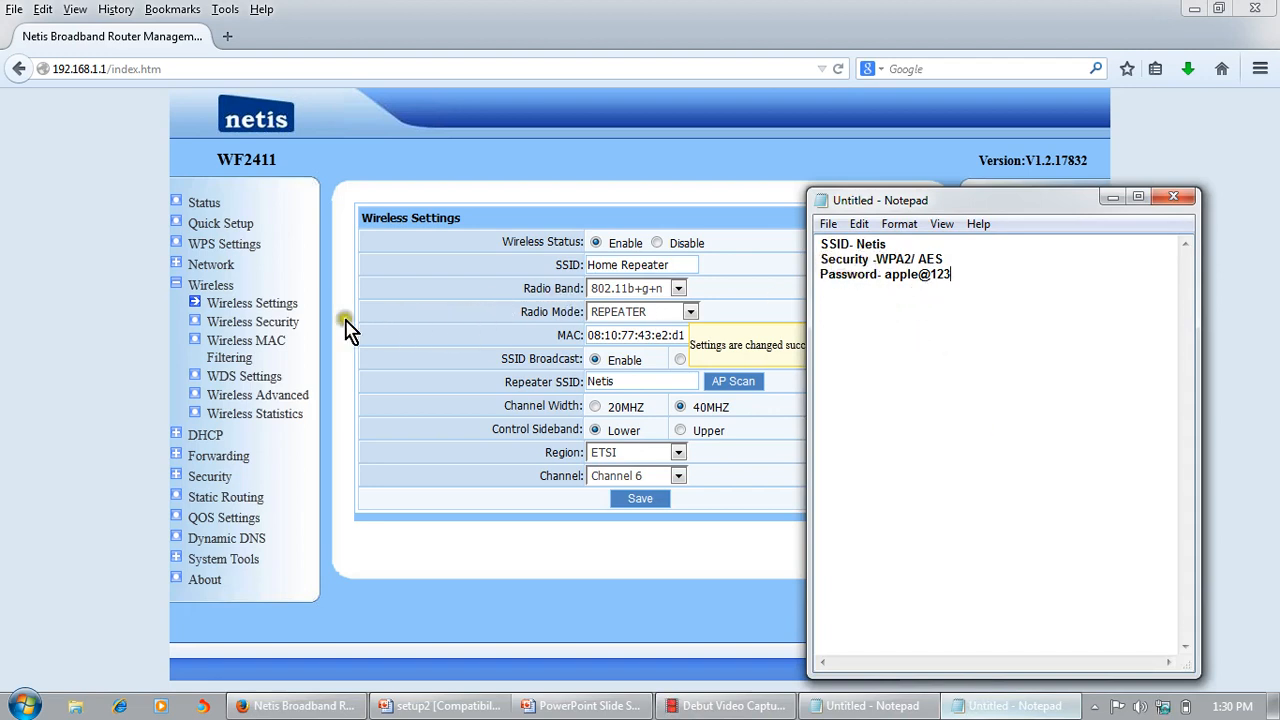
Open the Wireless Security page showing WPA/WPA2-PSK with TKIP & AES encryption.
click(252, 321)
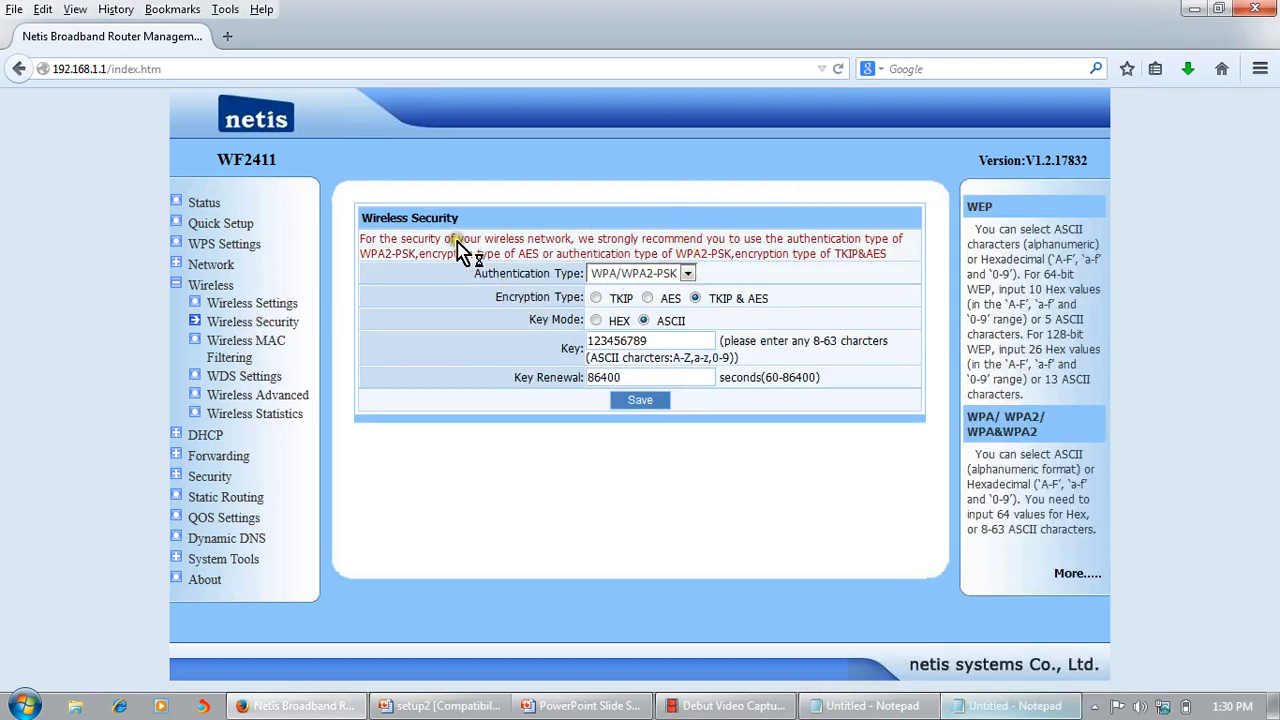
mouse_move(252, 321)
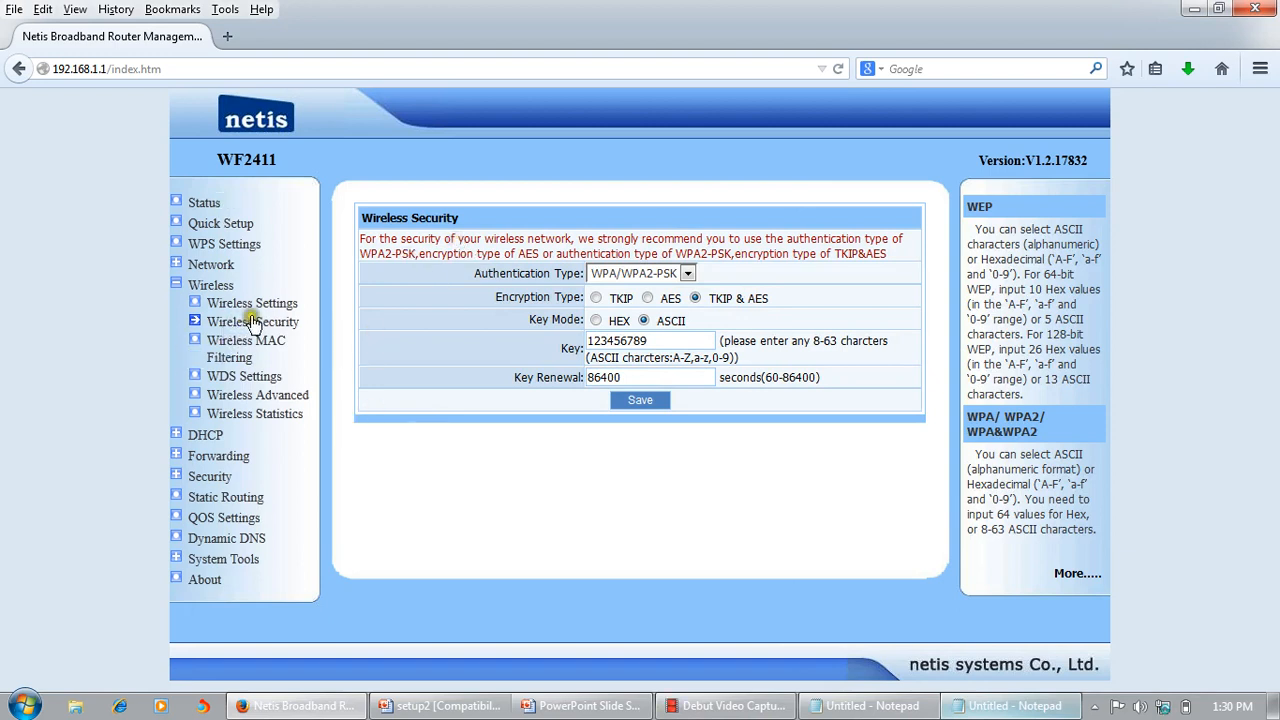
click(252, 321)
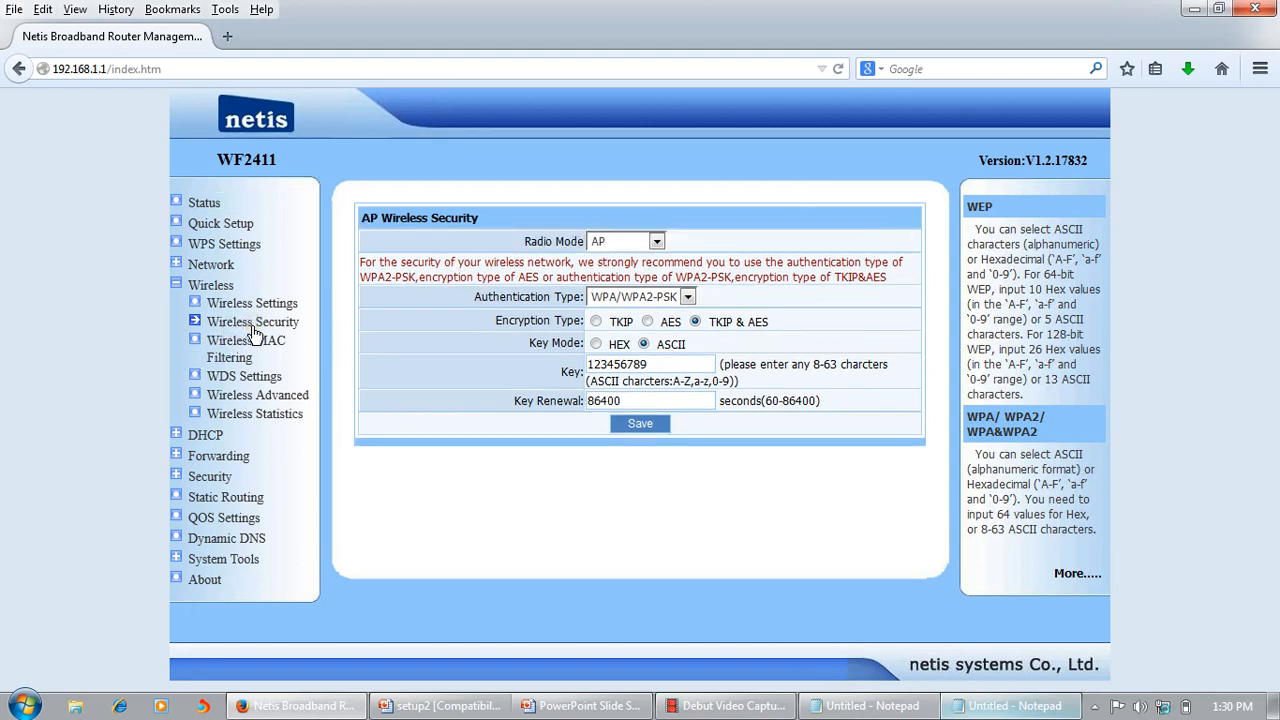
click(656, 241)
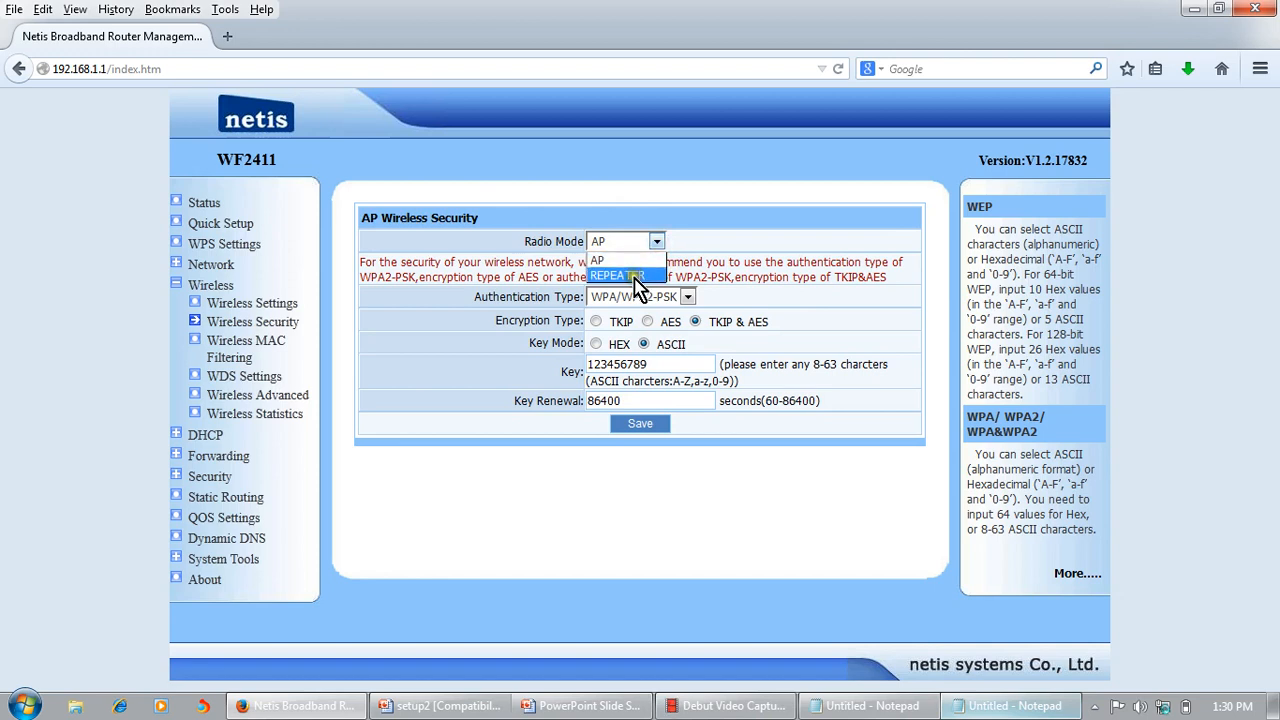
click(622, 275)
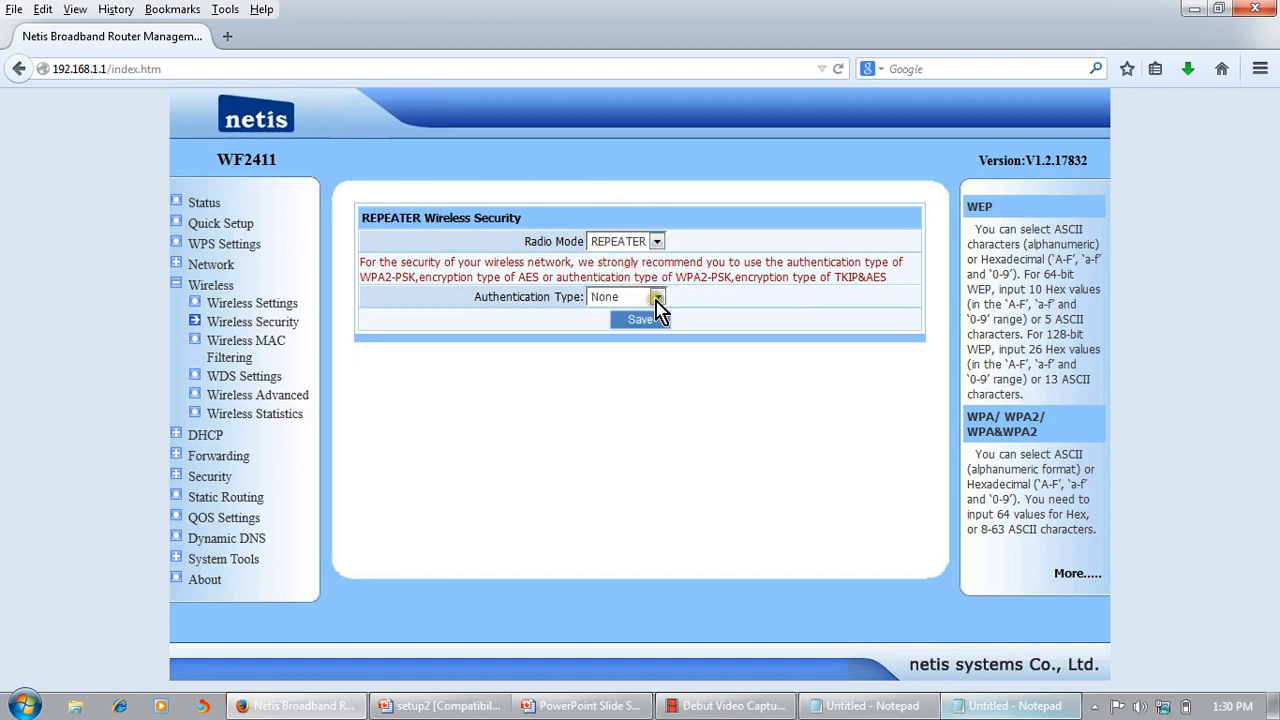
click(625, 296)
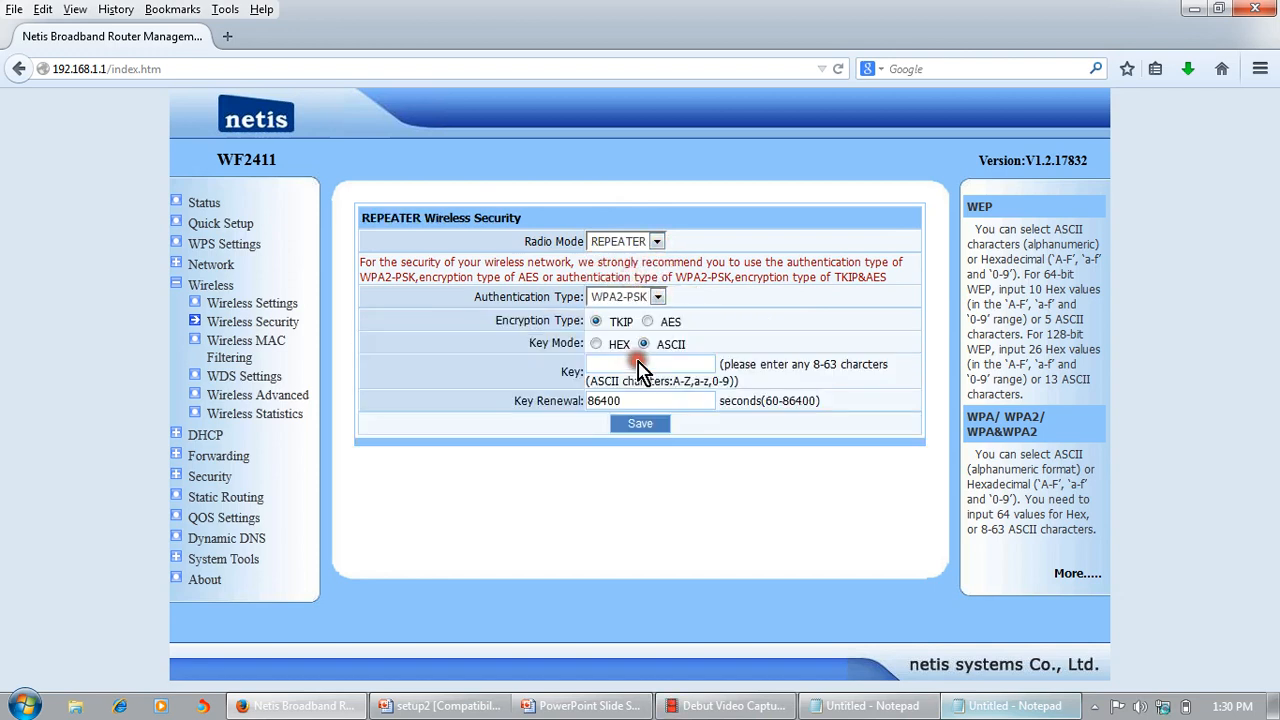
click(1015, 705)
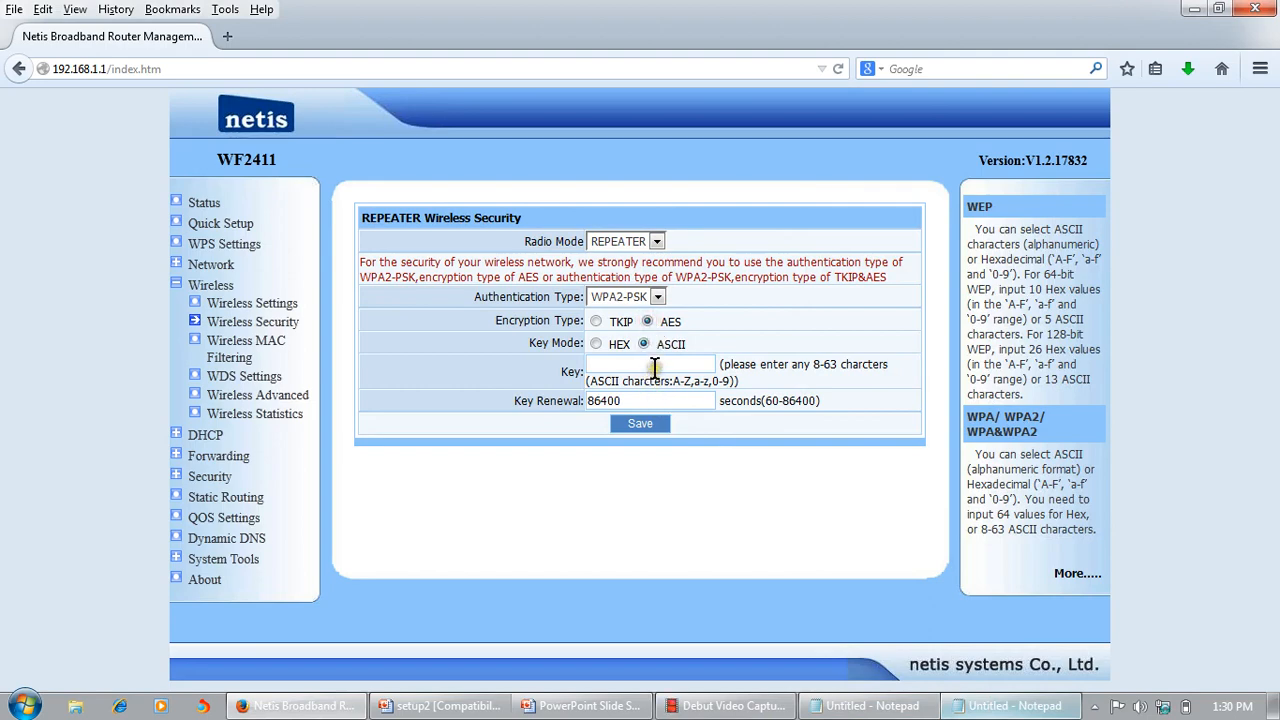
click(1010, 705)
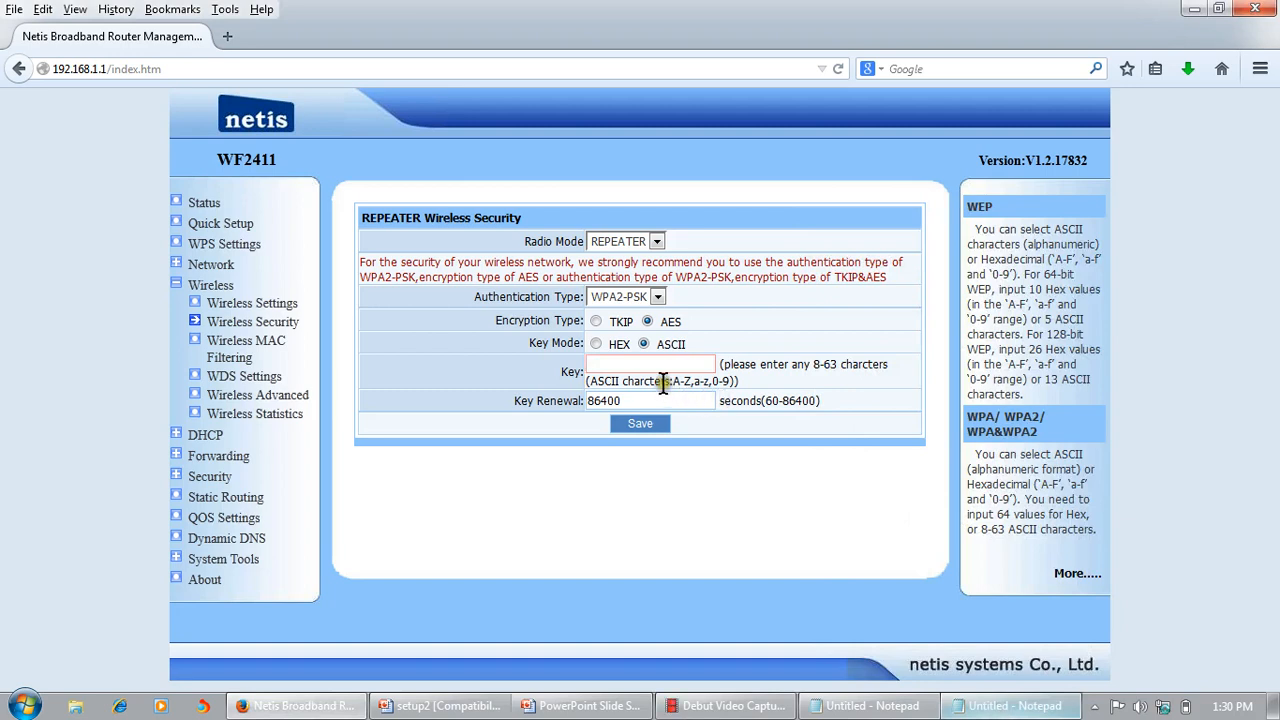
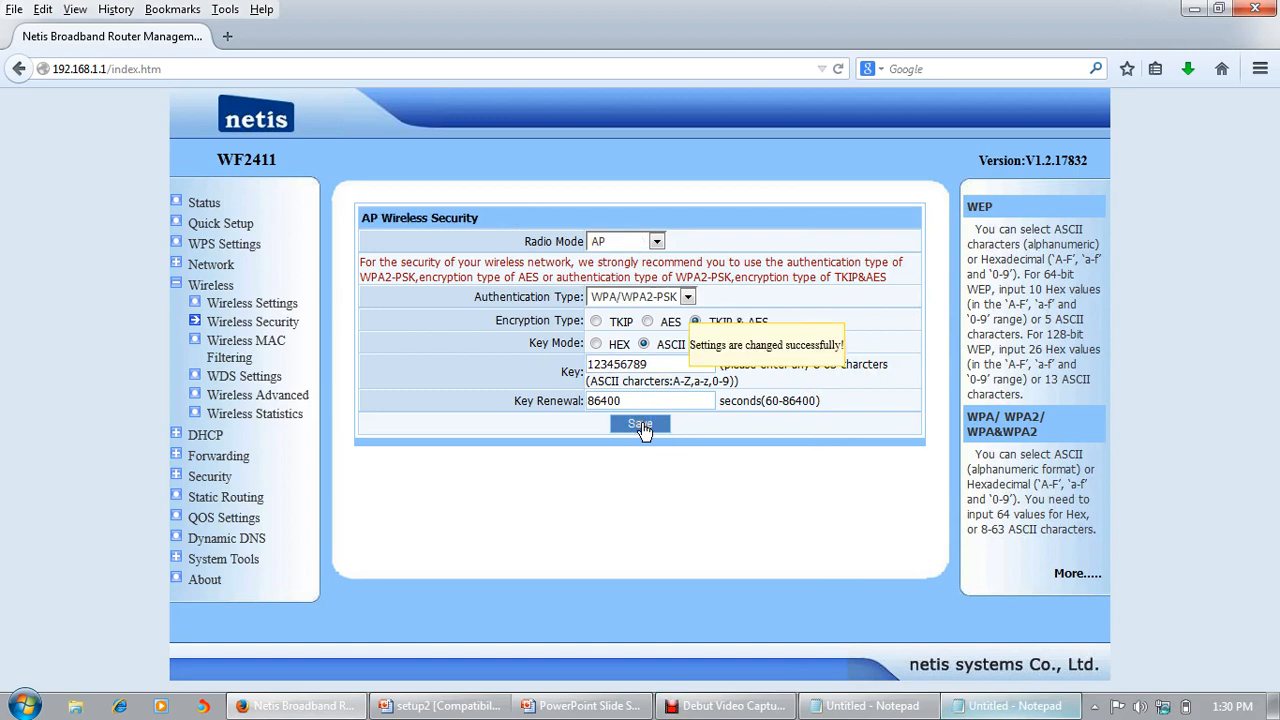
mouse_move(610, 465)
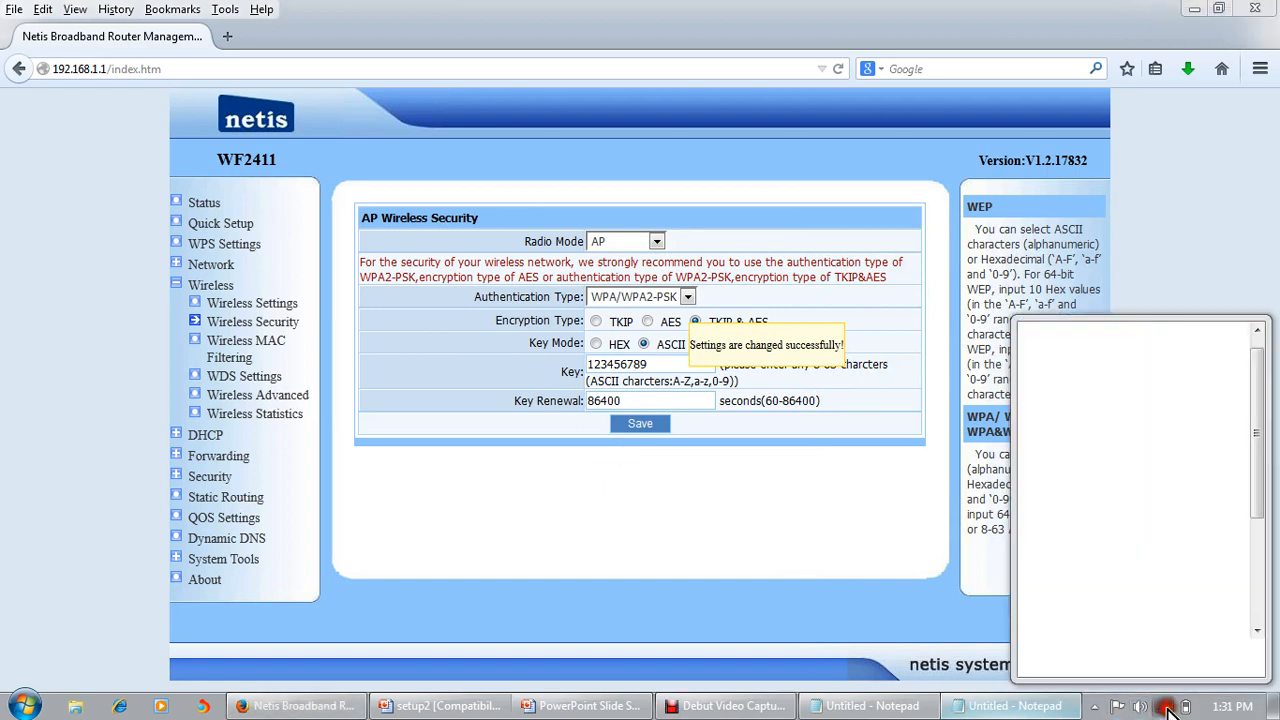
click(1163, 706)
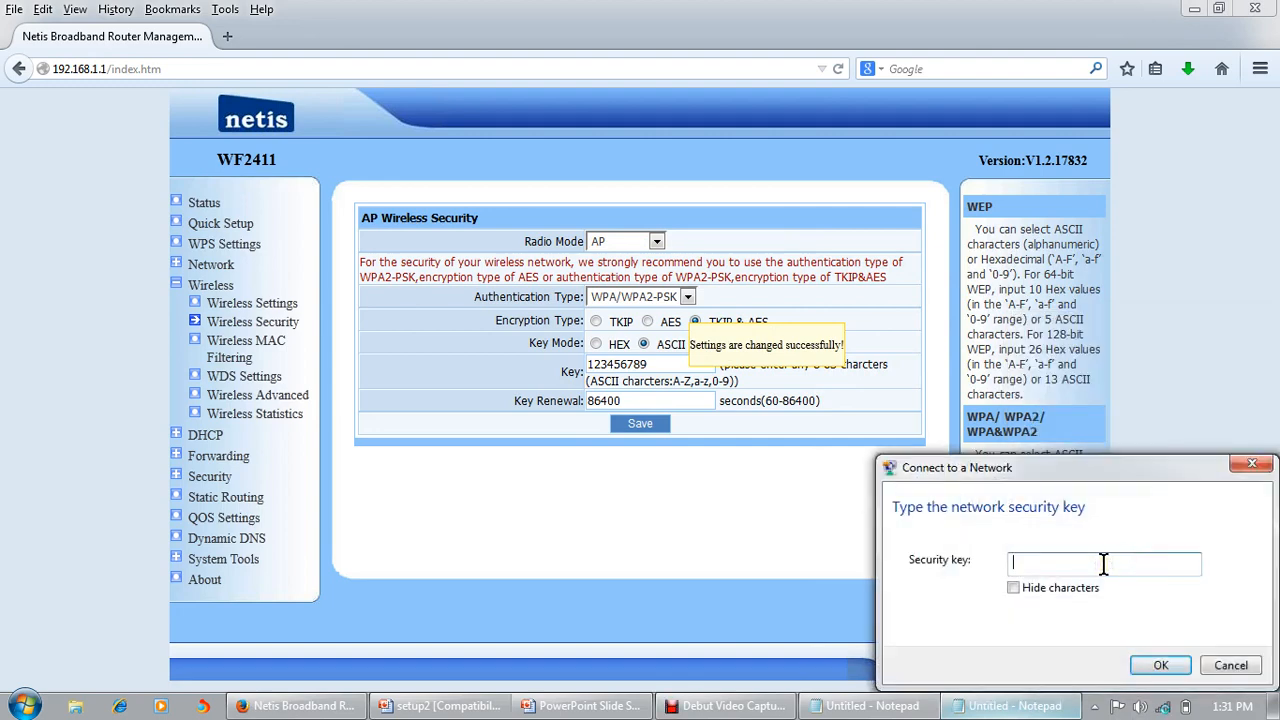
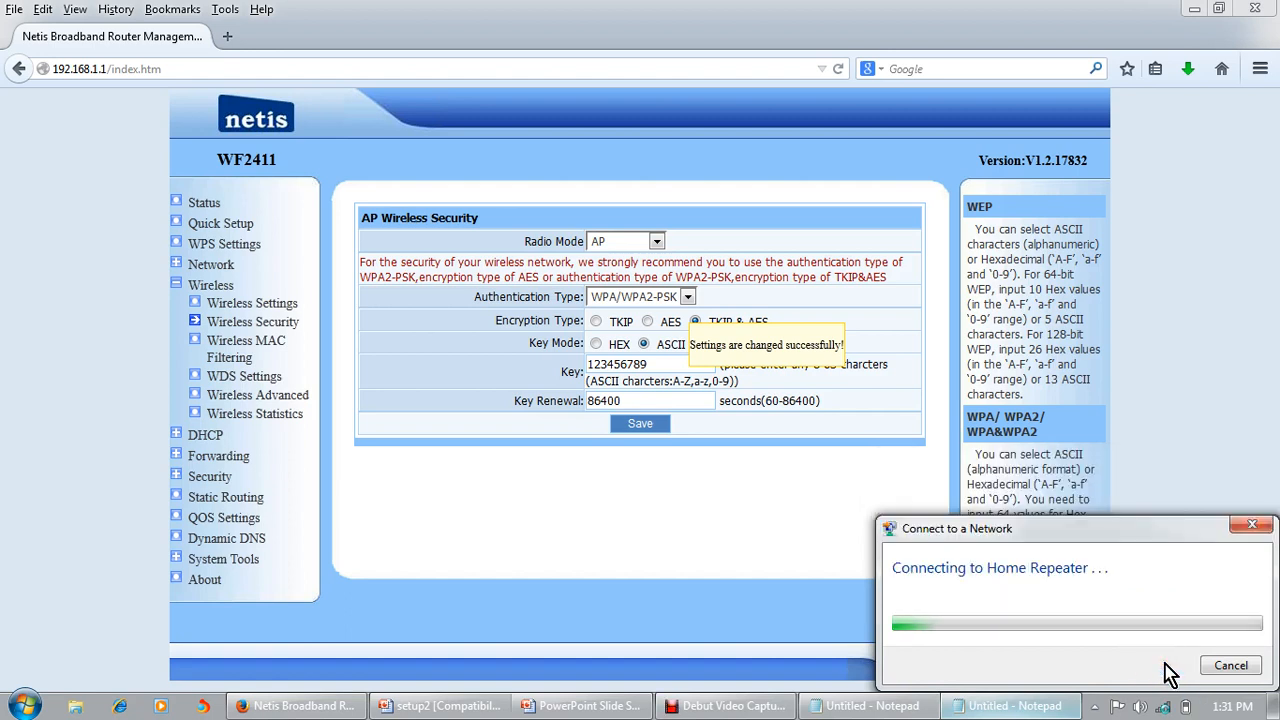
mouse_move(1128, 610)
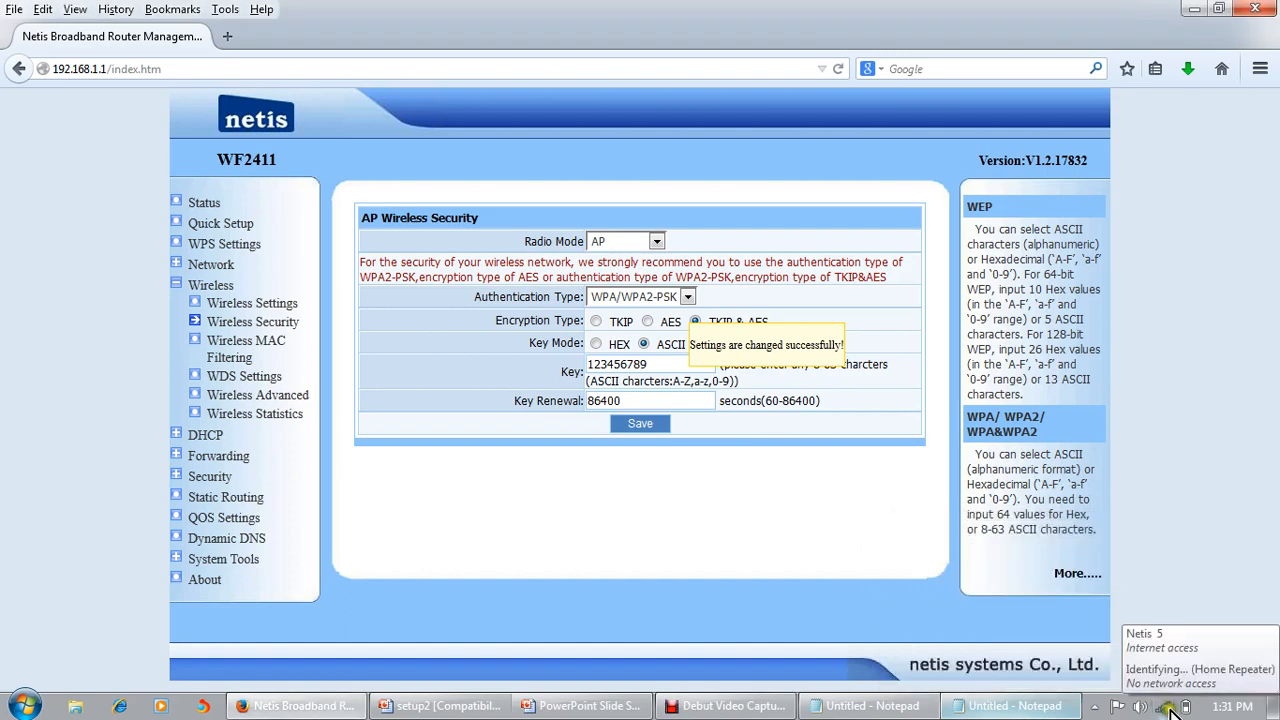
click(1163, 707)
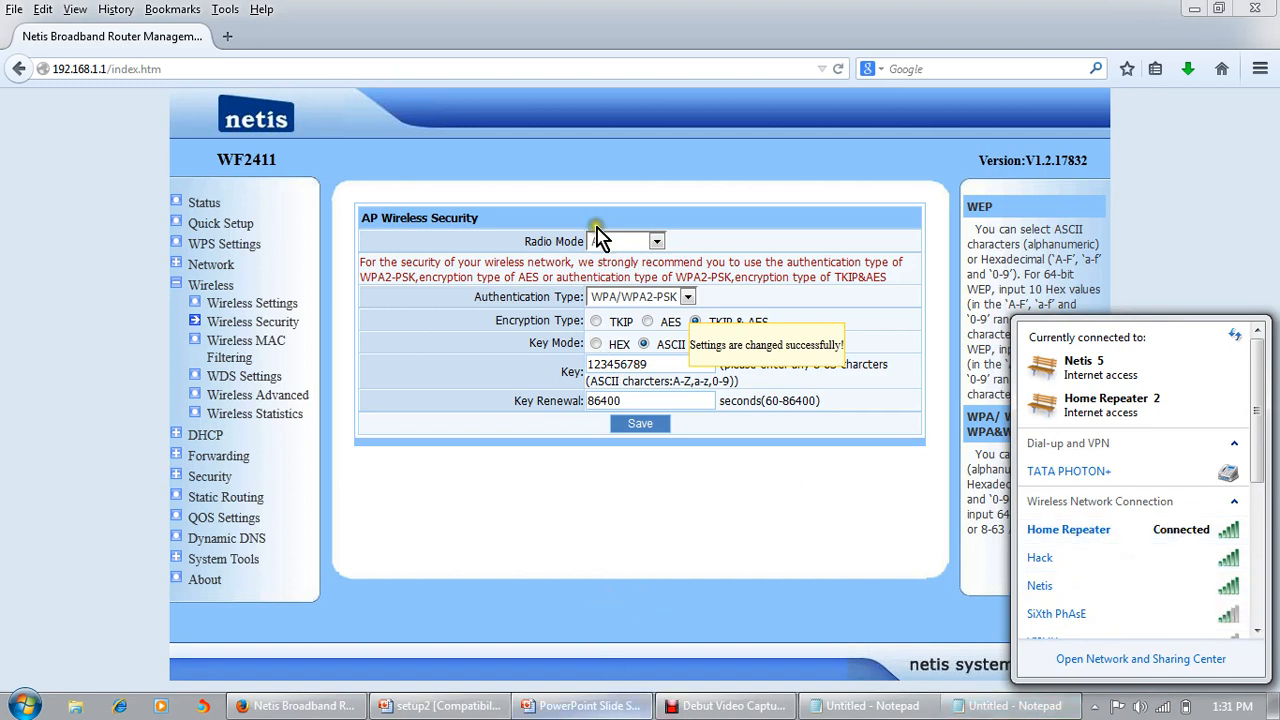
click(424, 36)
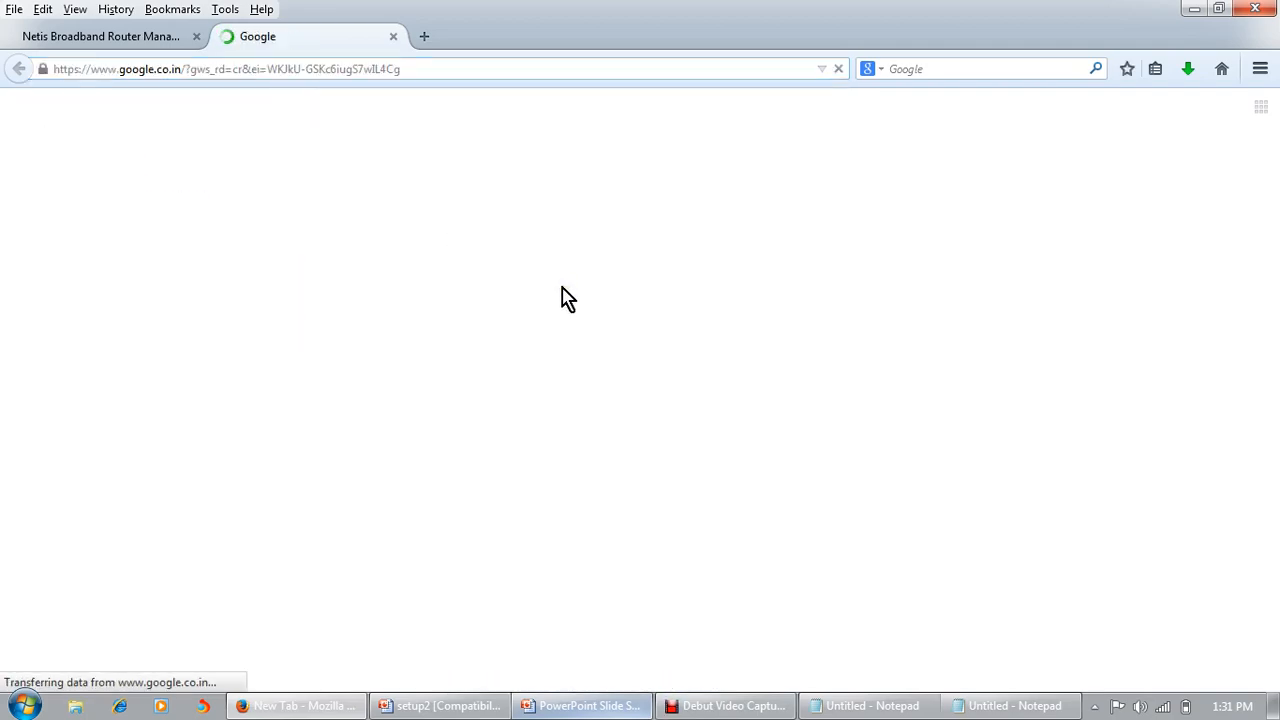
Switch back to the router management tab and close it, leaving Google open.
click(100, 36)
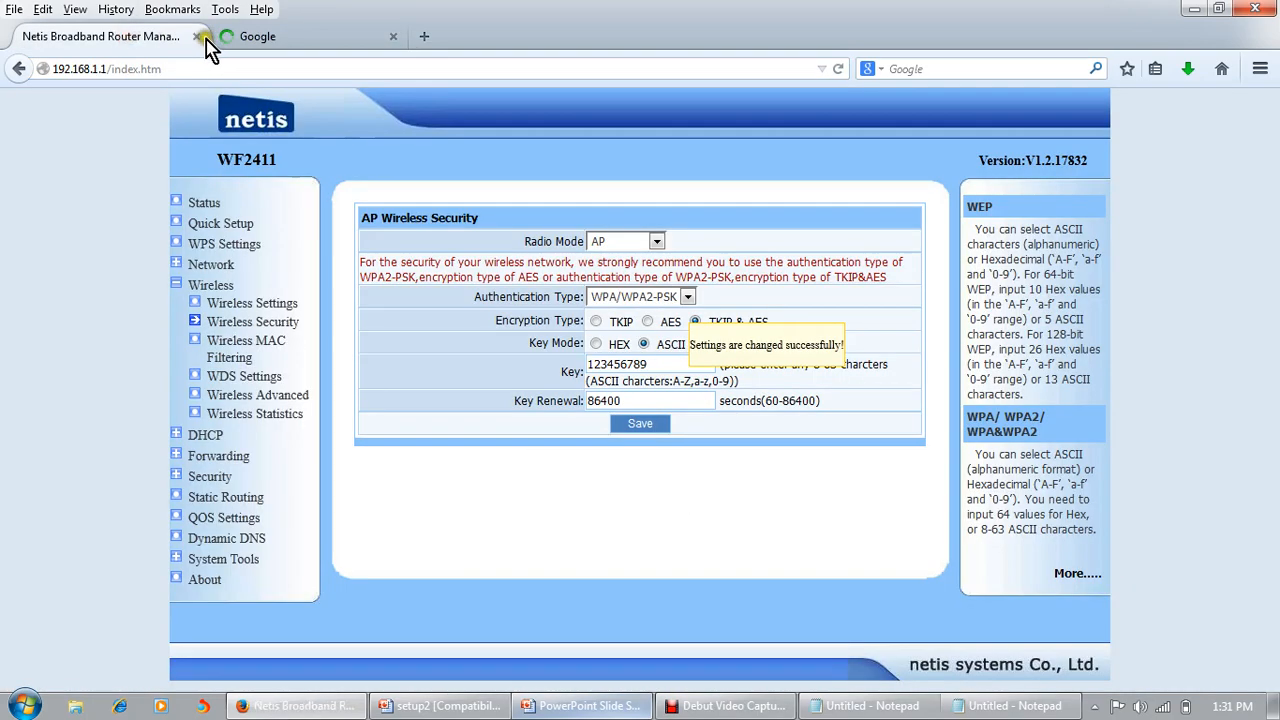
click(257, 36)
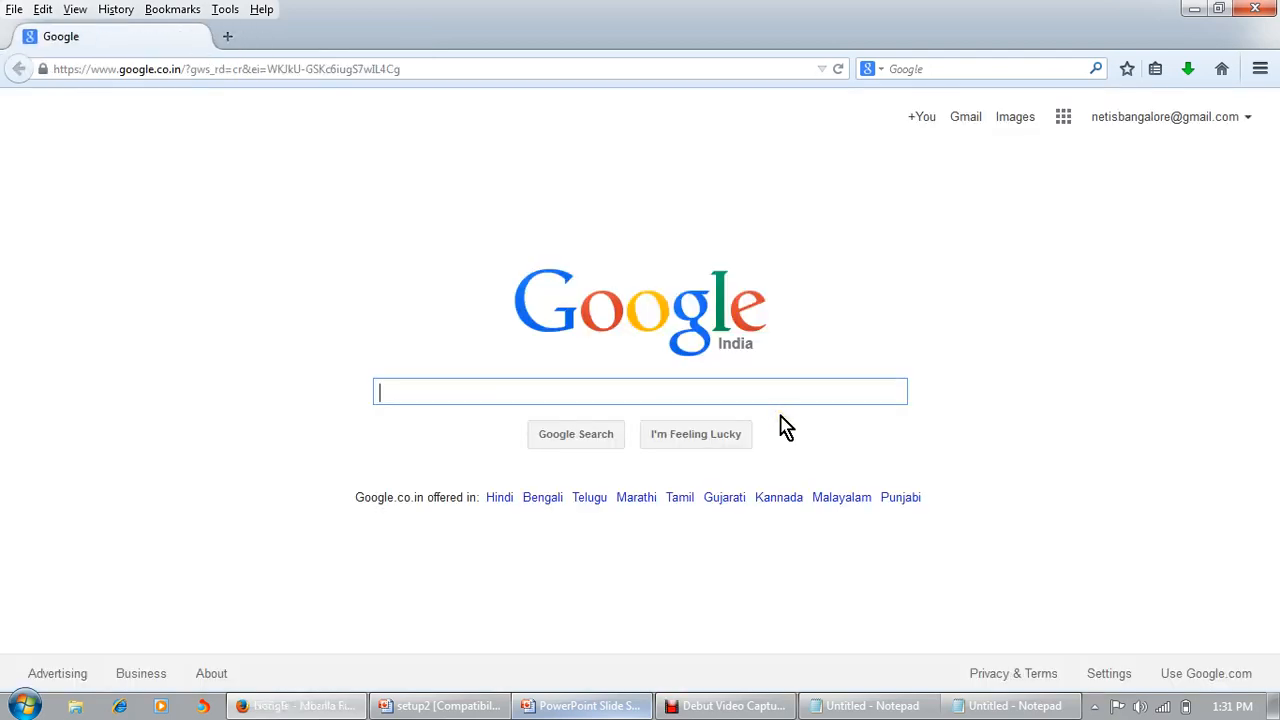